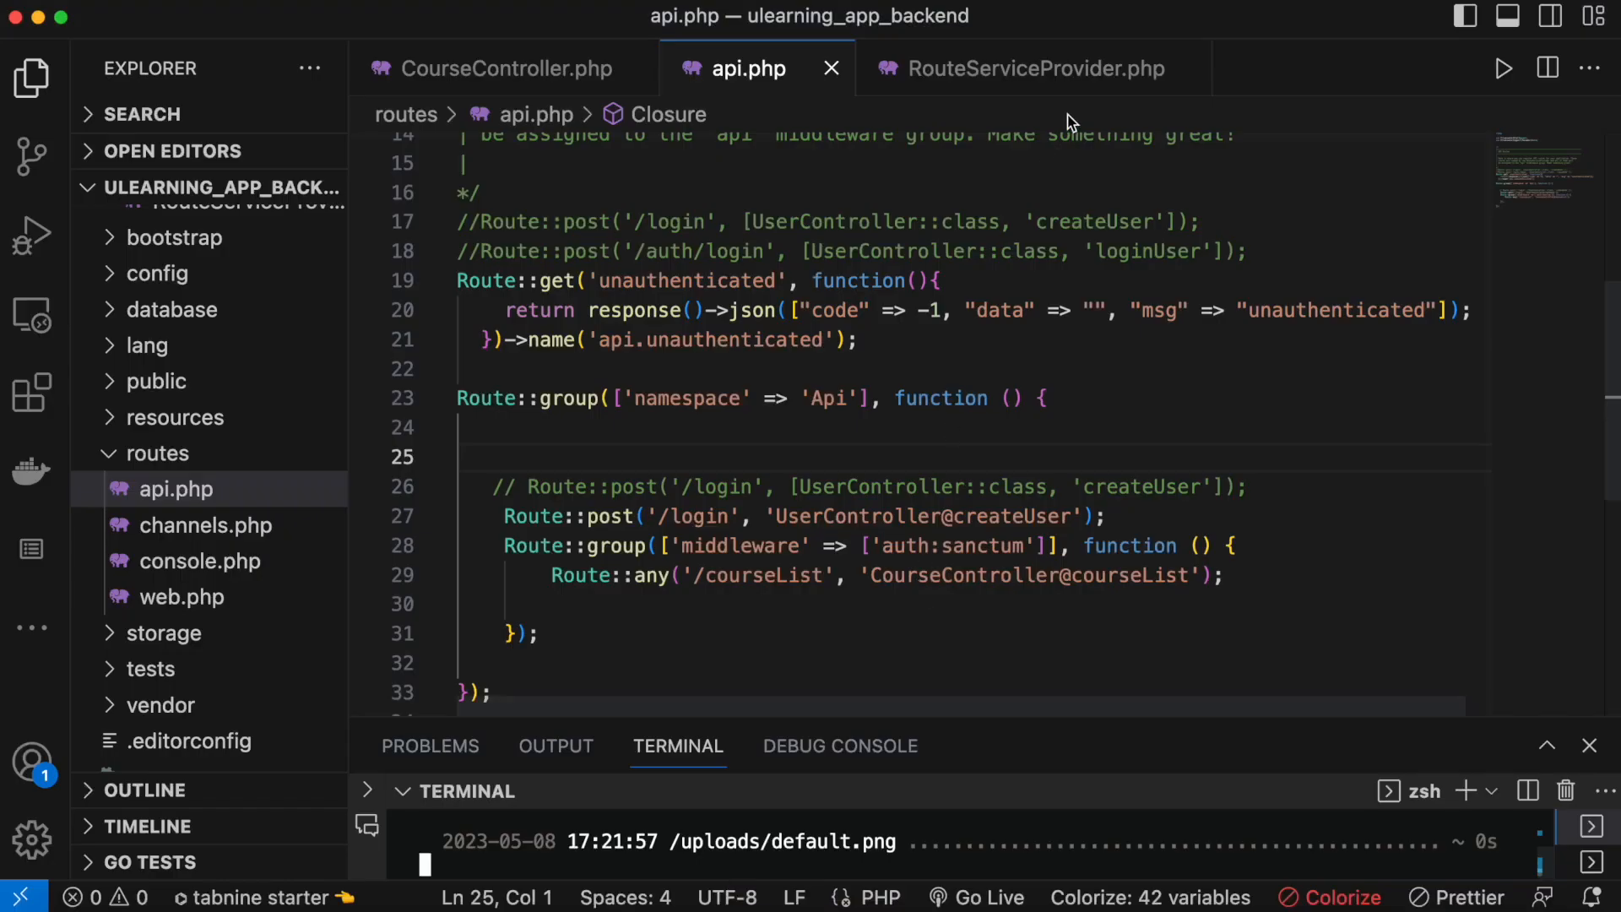
Bring up CourseController.php and place the cursor after the empty // comment above courseList.
{"action": "left_click", "coordinate": [1032, 67]}
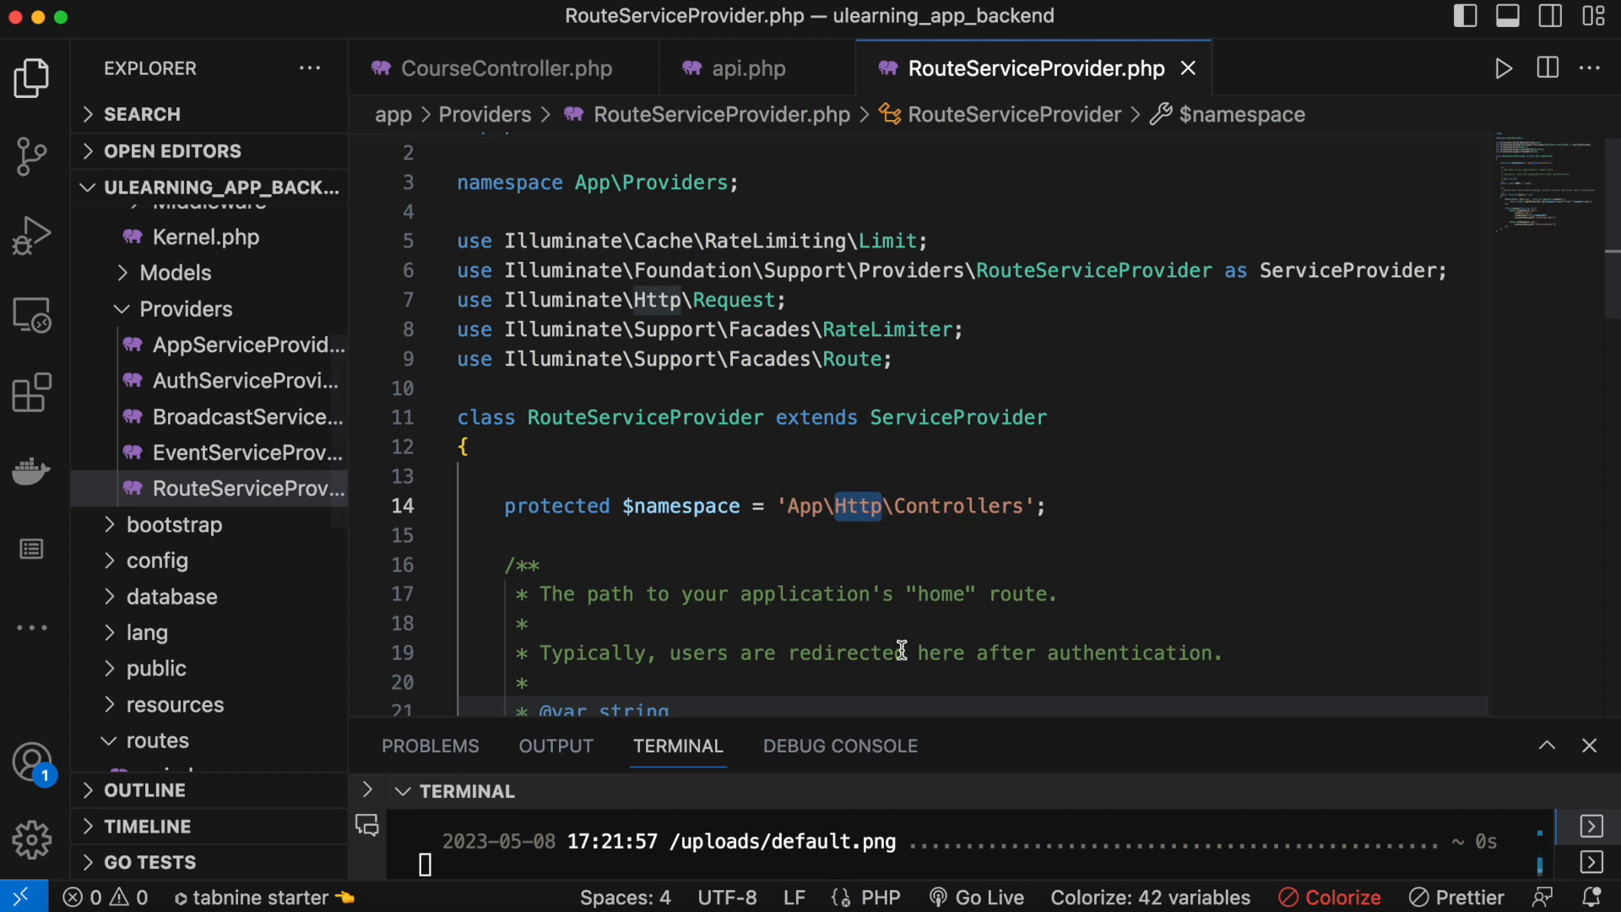
{"action": "left_click", "coordinate": [504, 68]}
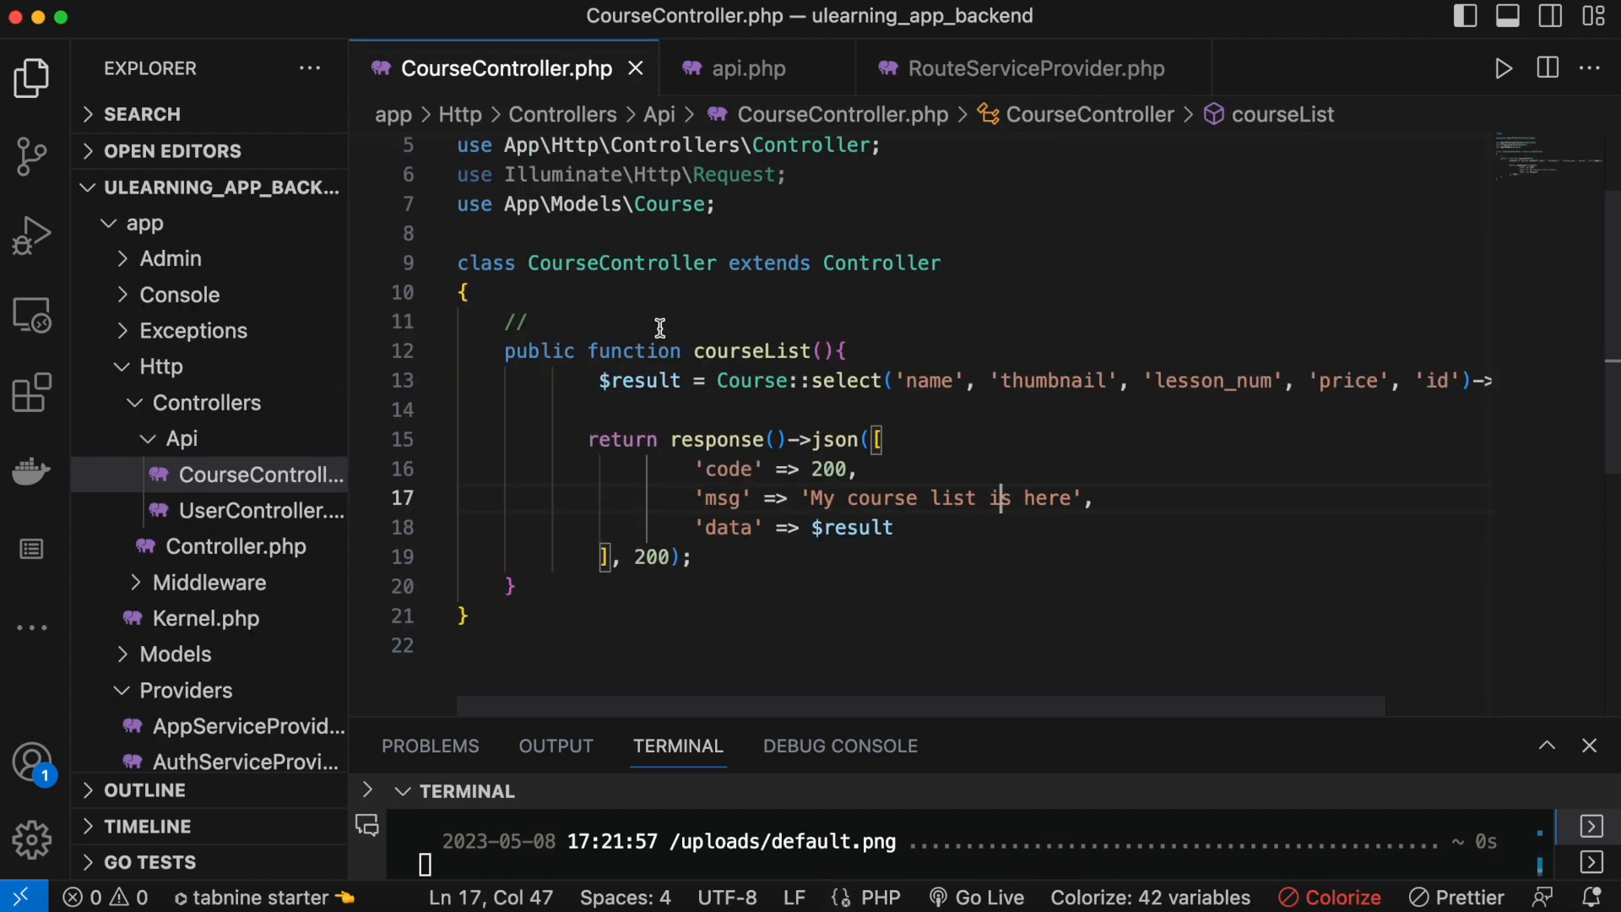
{"action": "left_click", "coordinate": [583, 321]}
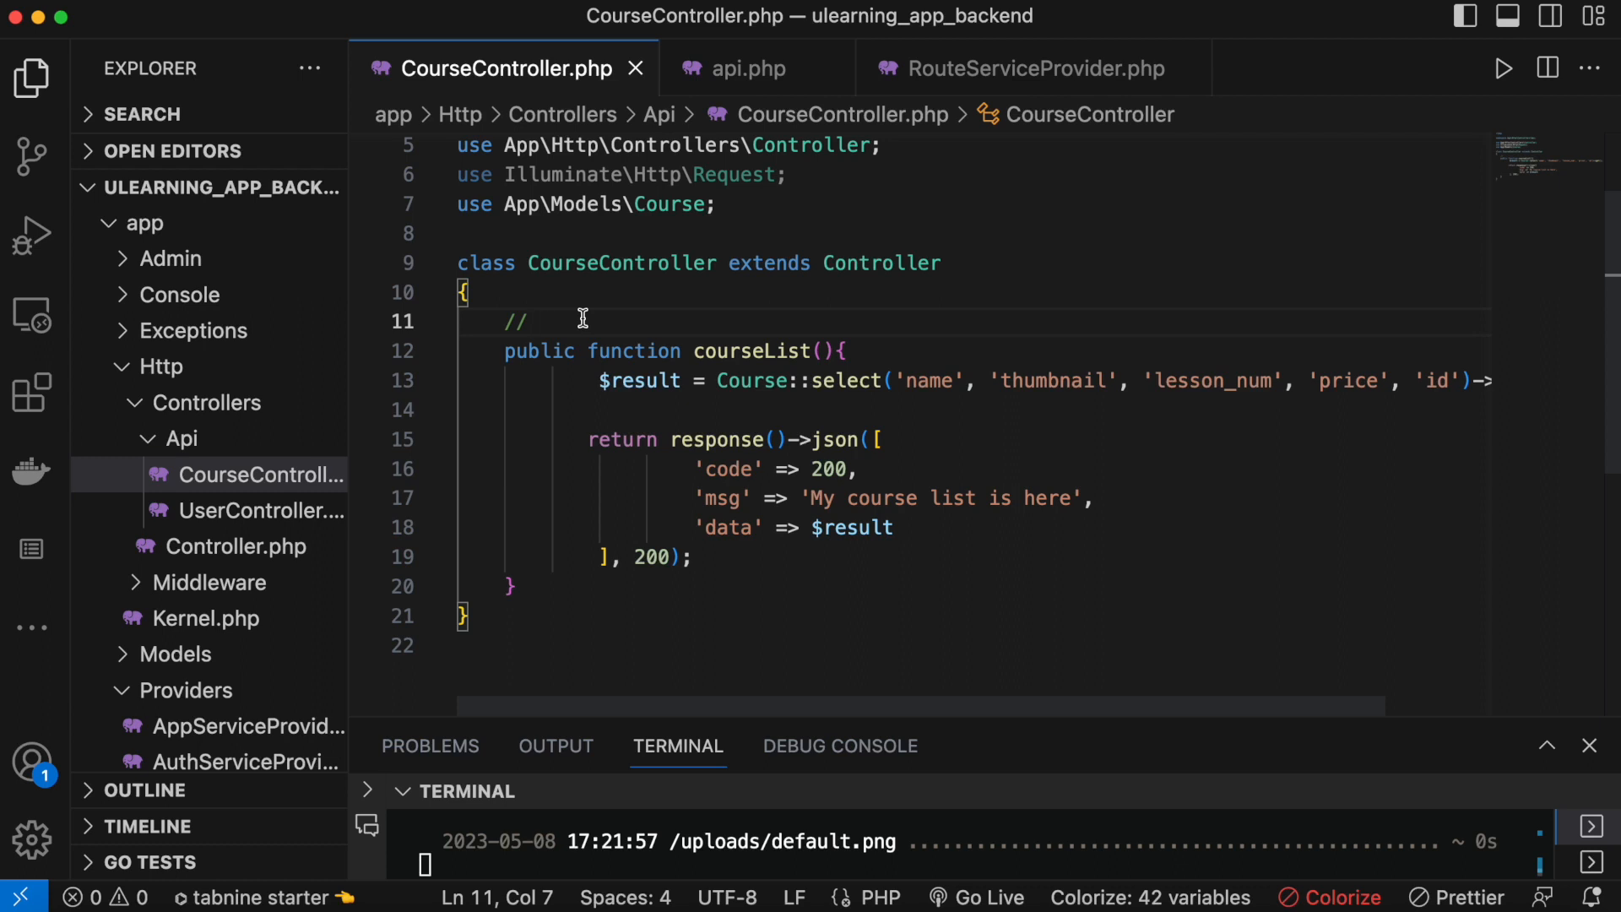
Add comments 'return all the course list' above courseList and '// select the fields' above the query.
{"action": "type", "text": "return all the course l"}
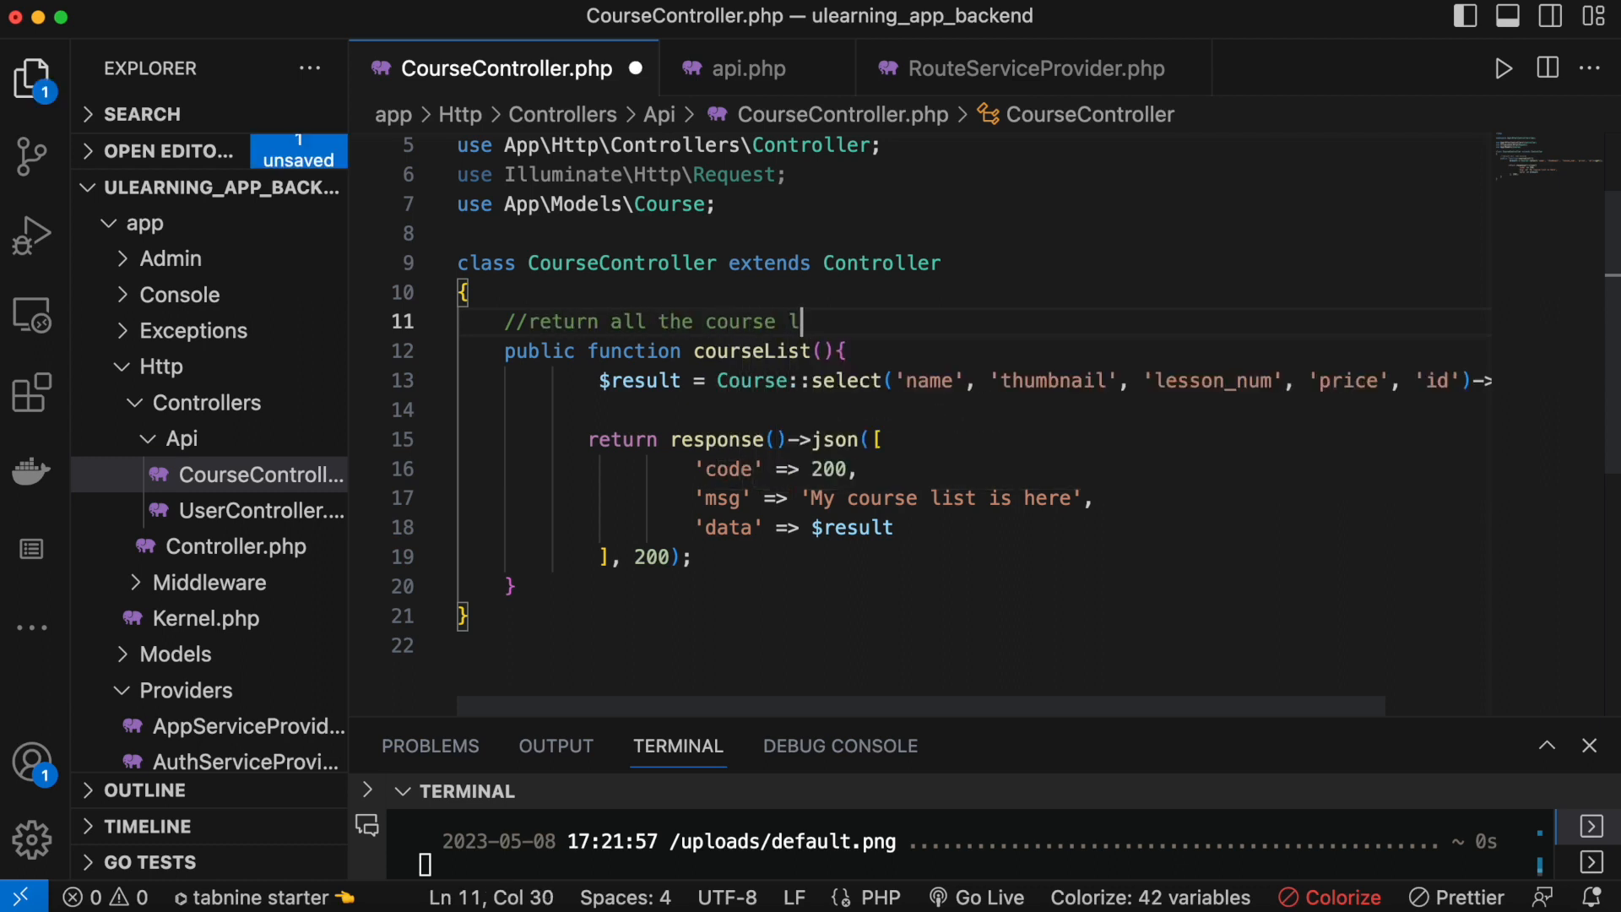
{"action": "type", "text": "ist"}
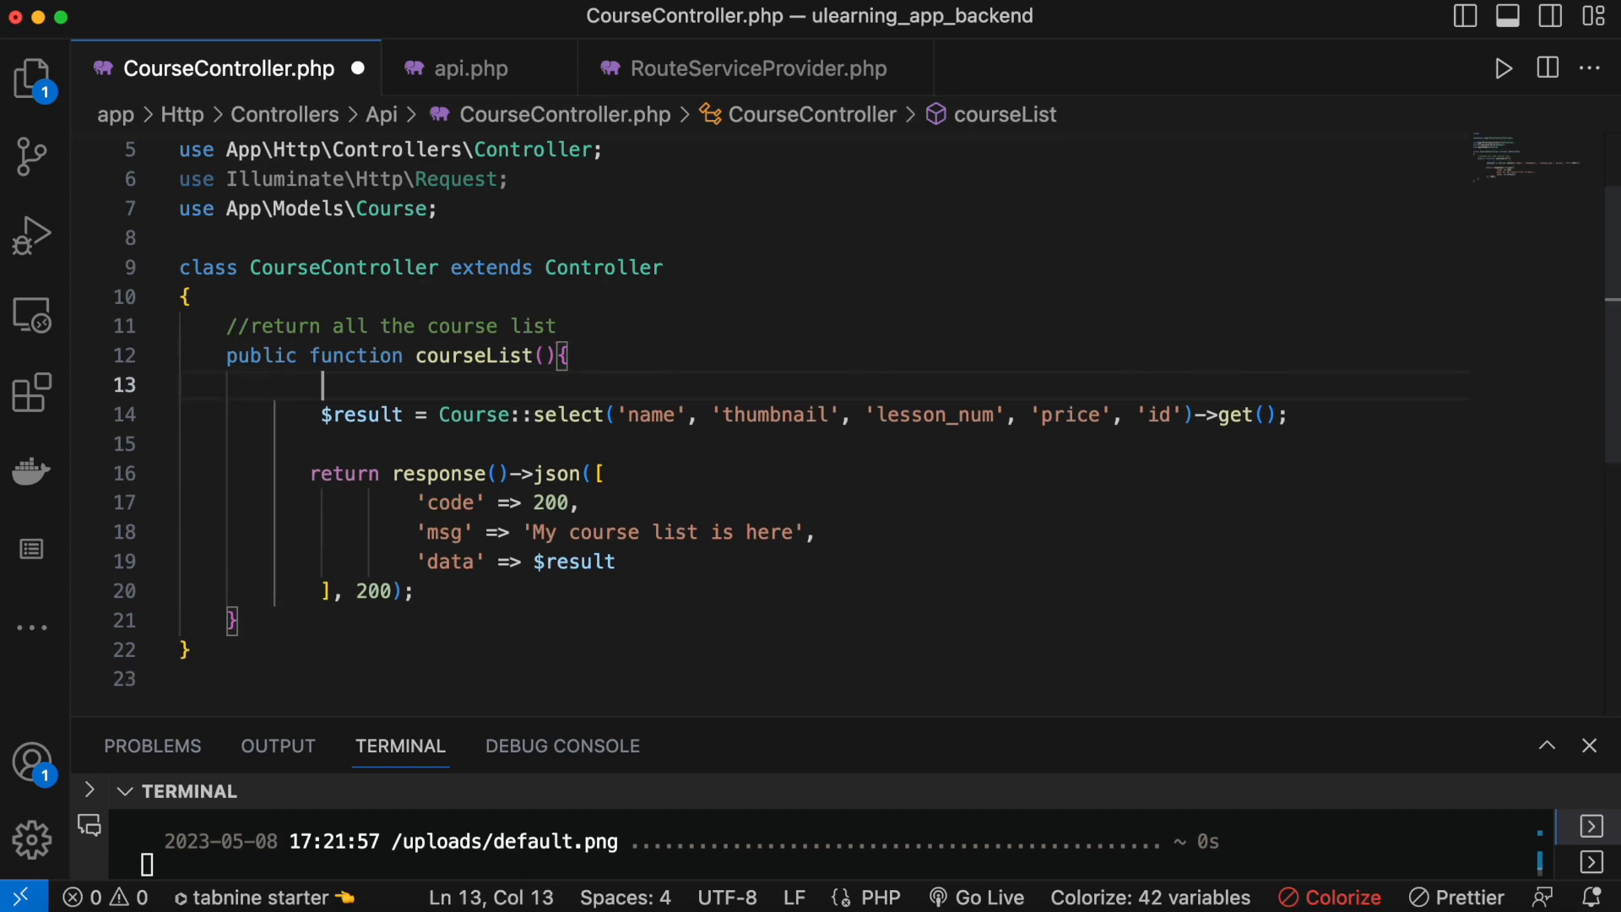
{"action": "type", "text": "// select the filed"}
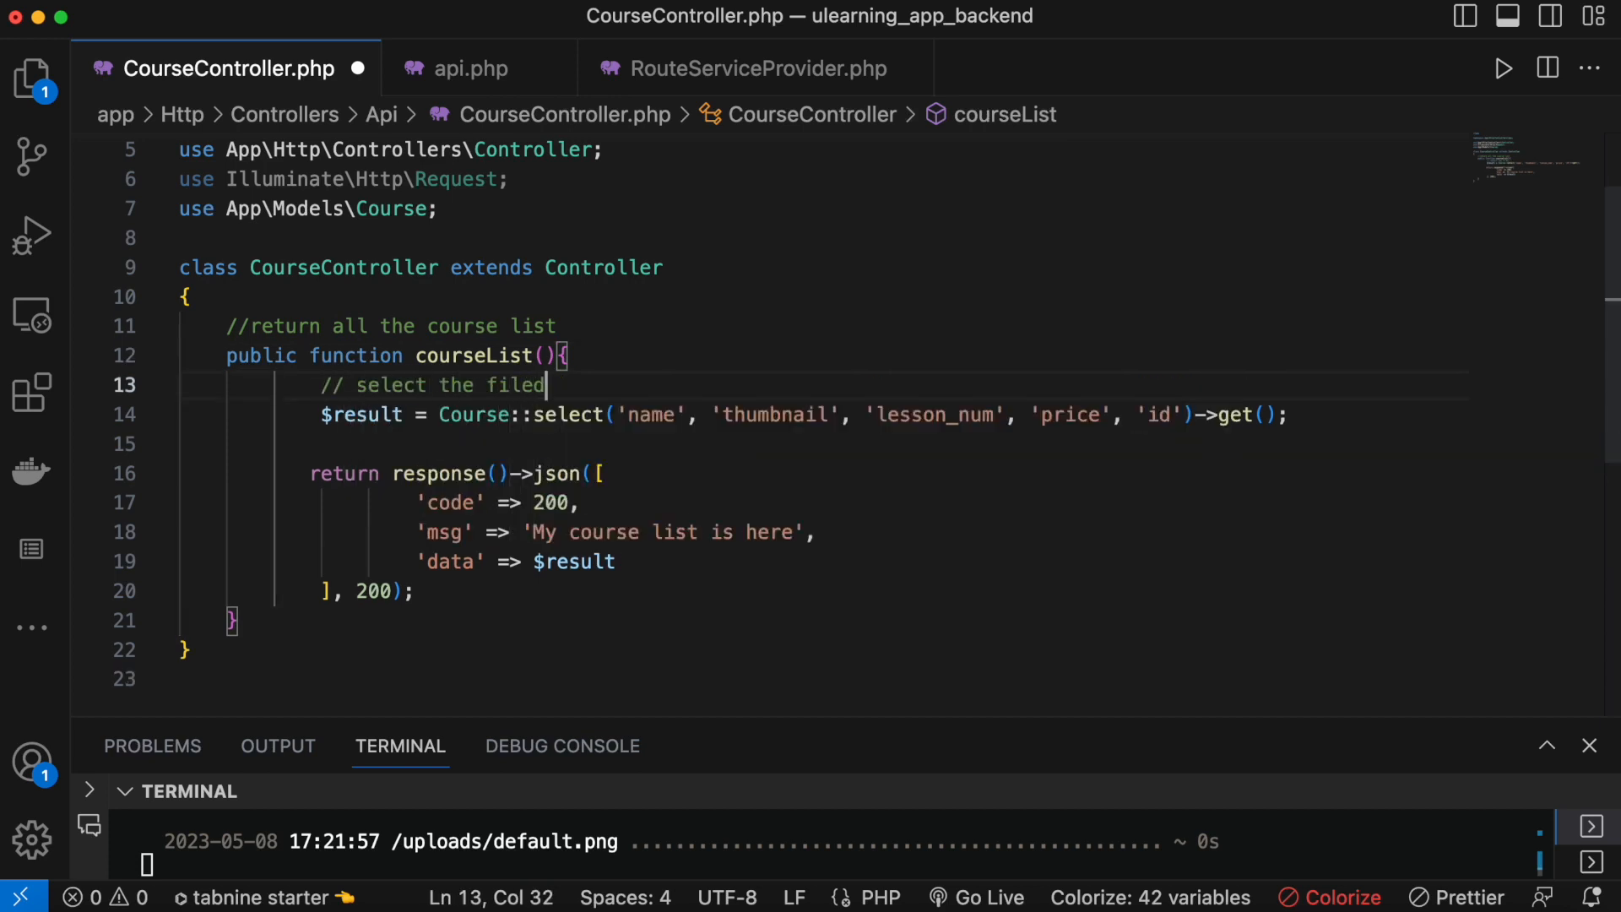
{"action": "key", "text": "Backspace"}
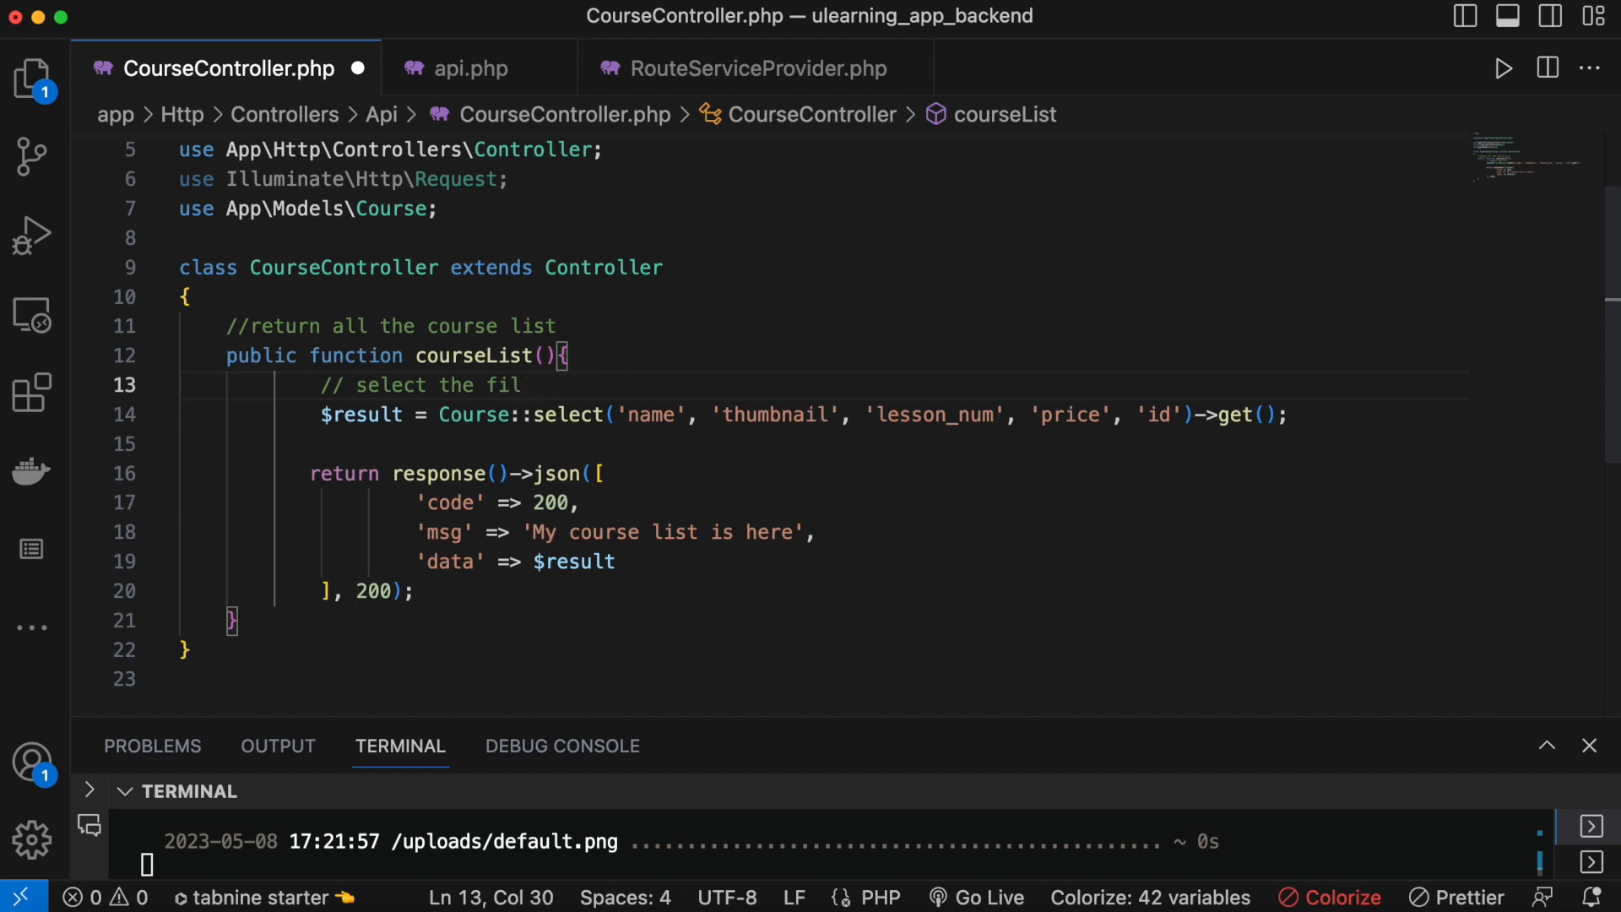
{"action": "key", "text": "Backspace"}
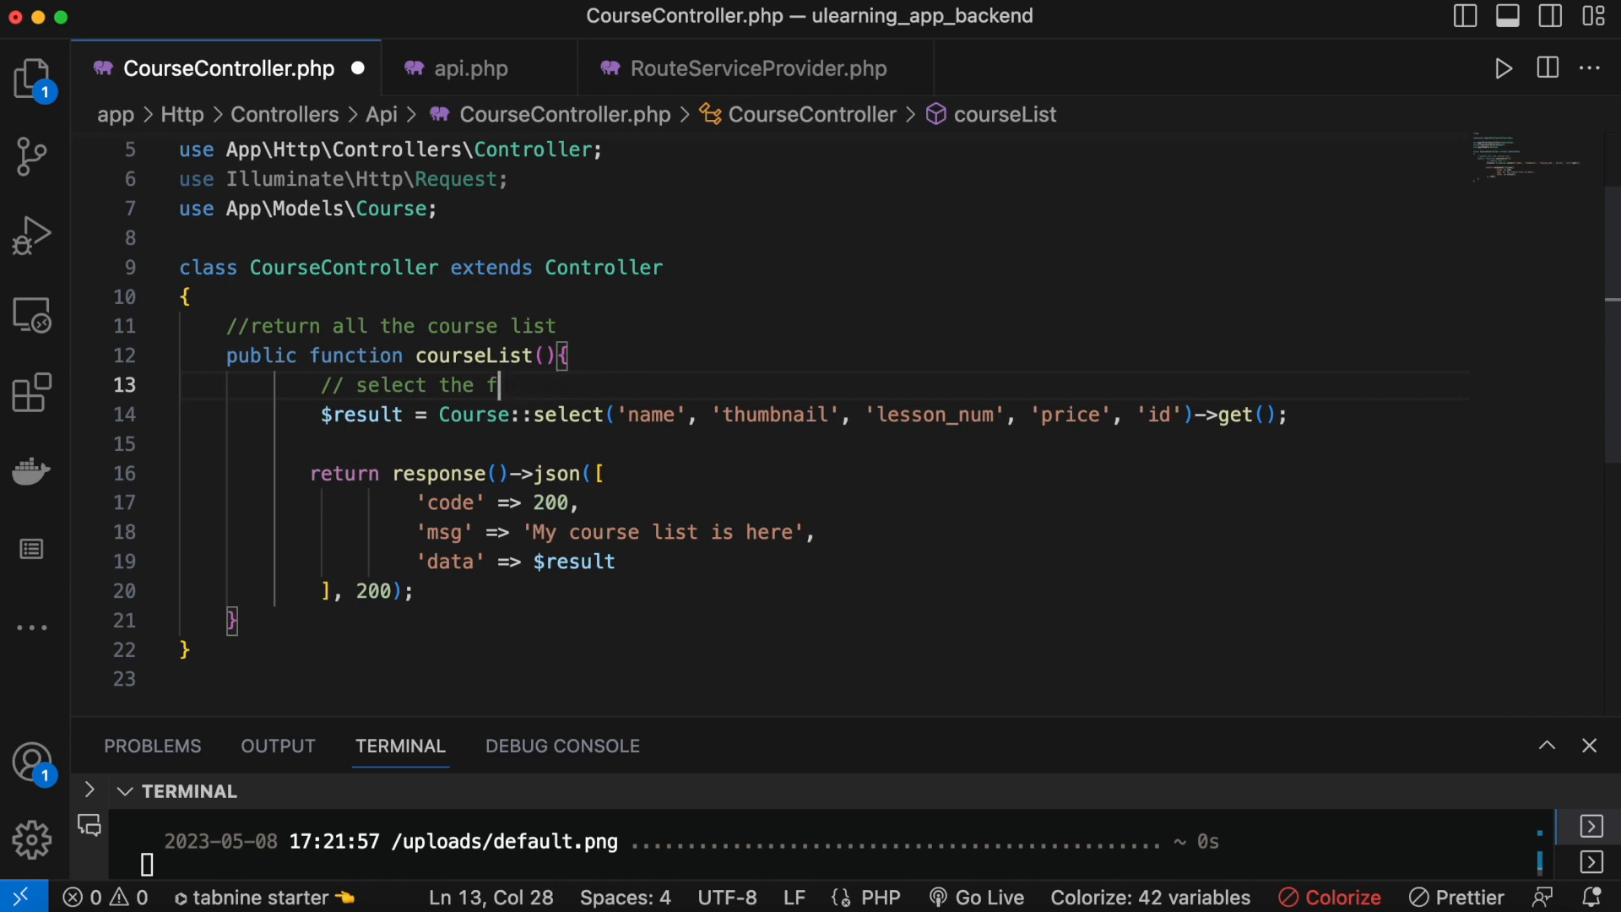
{"action": "type", "text": "eld"}
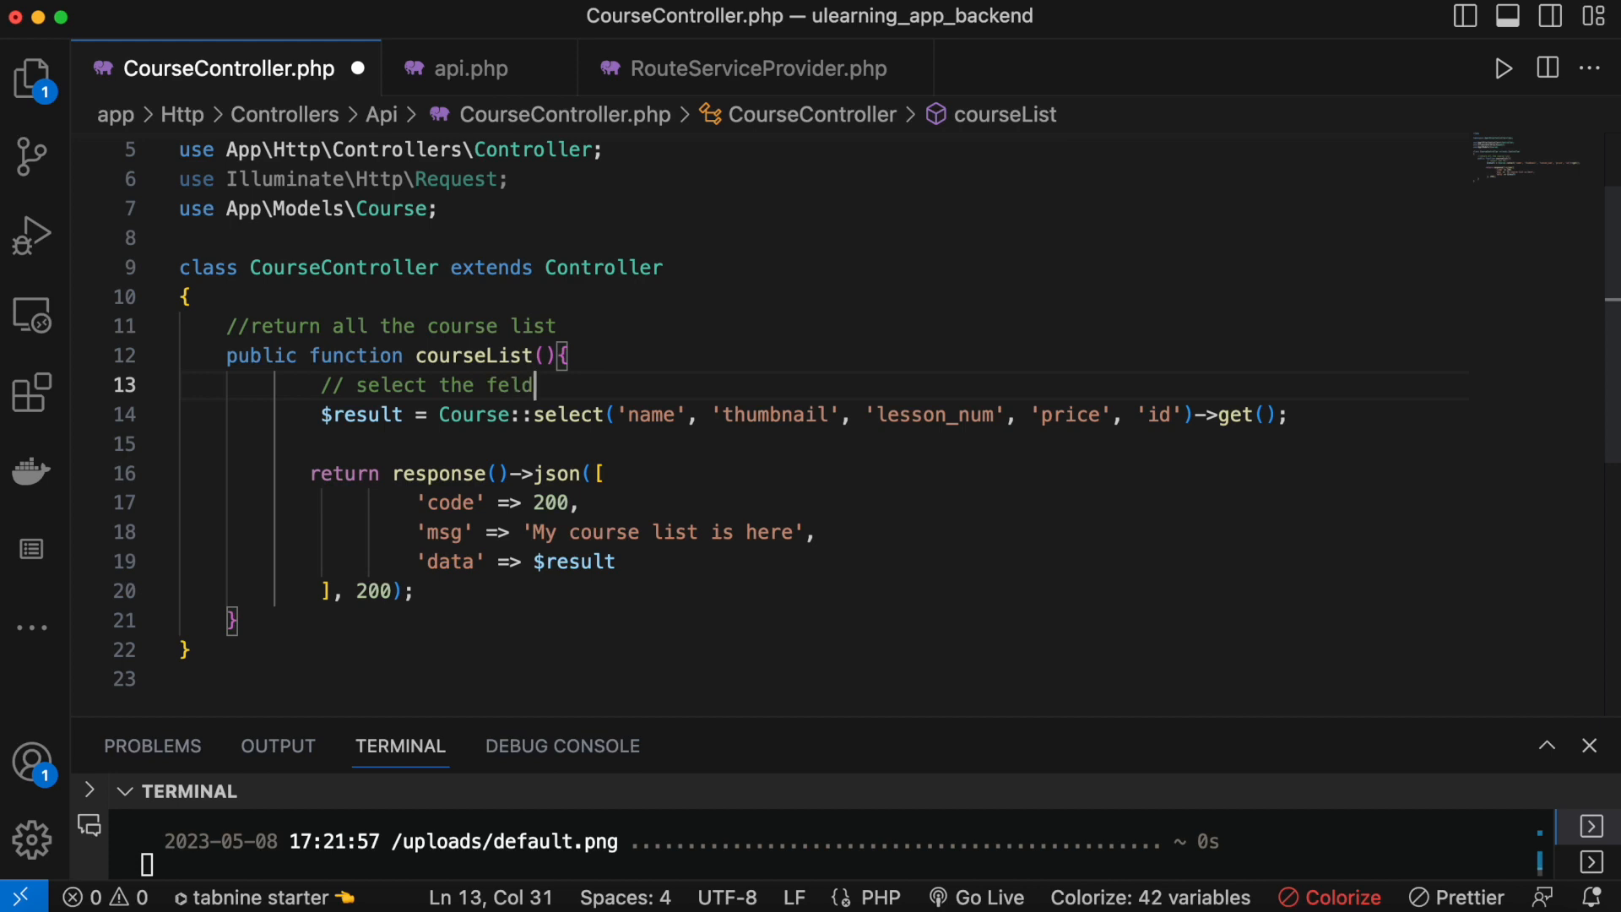
{"action": "type", "text": "s"}
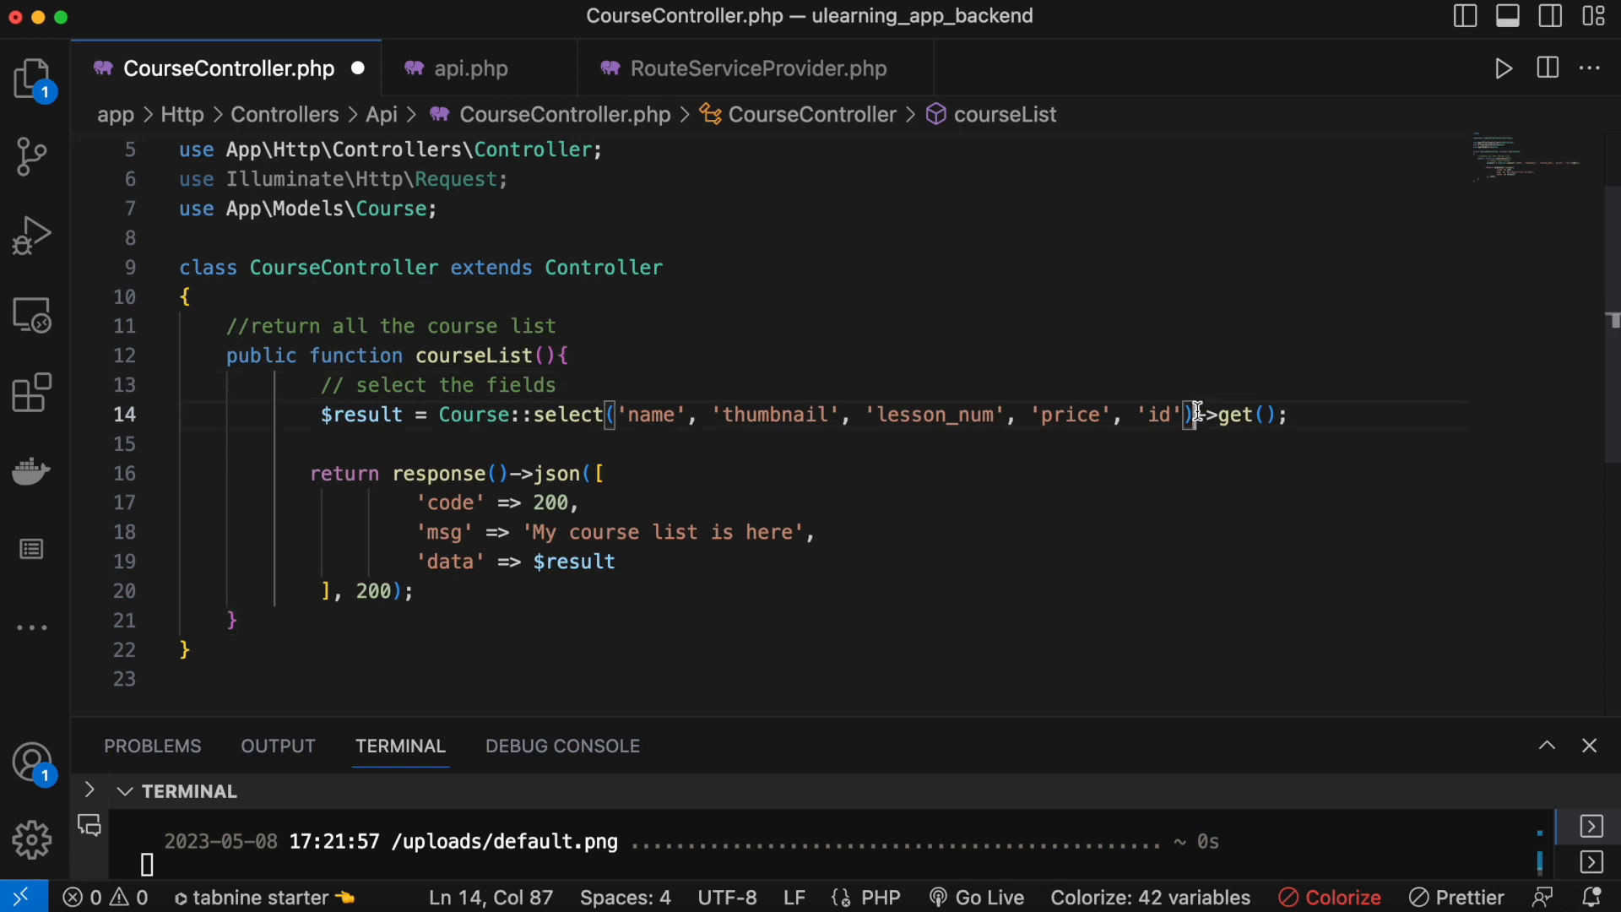
Finish the query line with ';' before testing /api/courseList in Postman.
{"action": "type", "text": ";"}
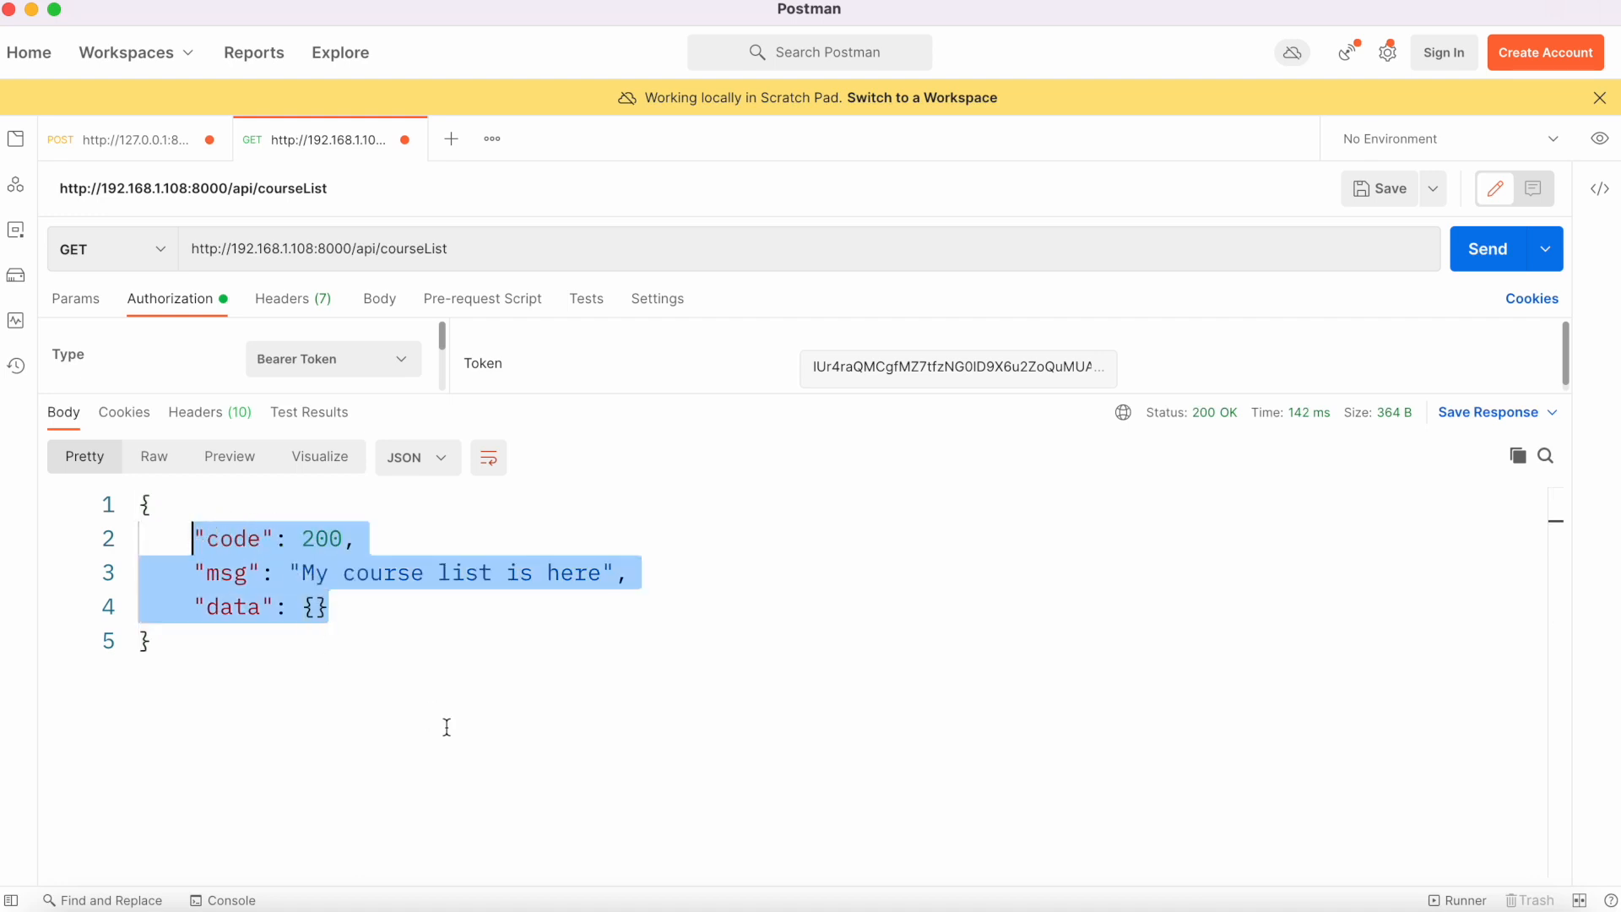
{"action": "mouse_move", "coordinate": [774, 891]}
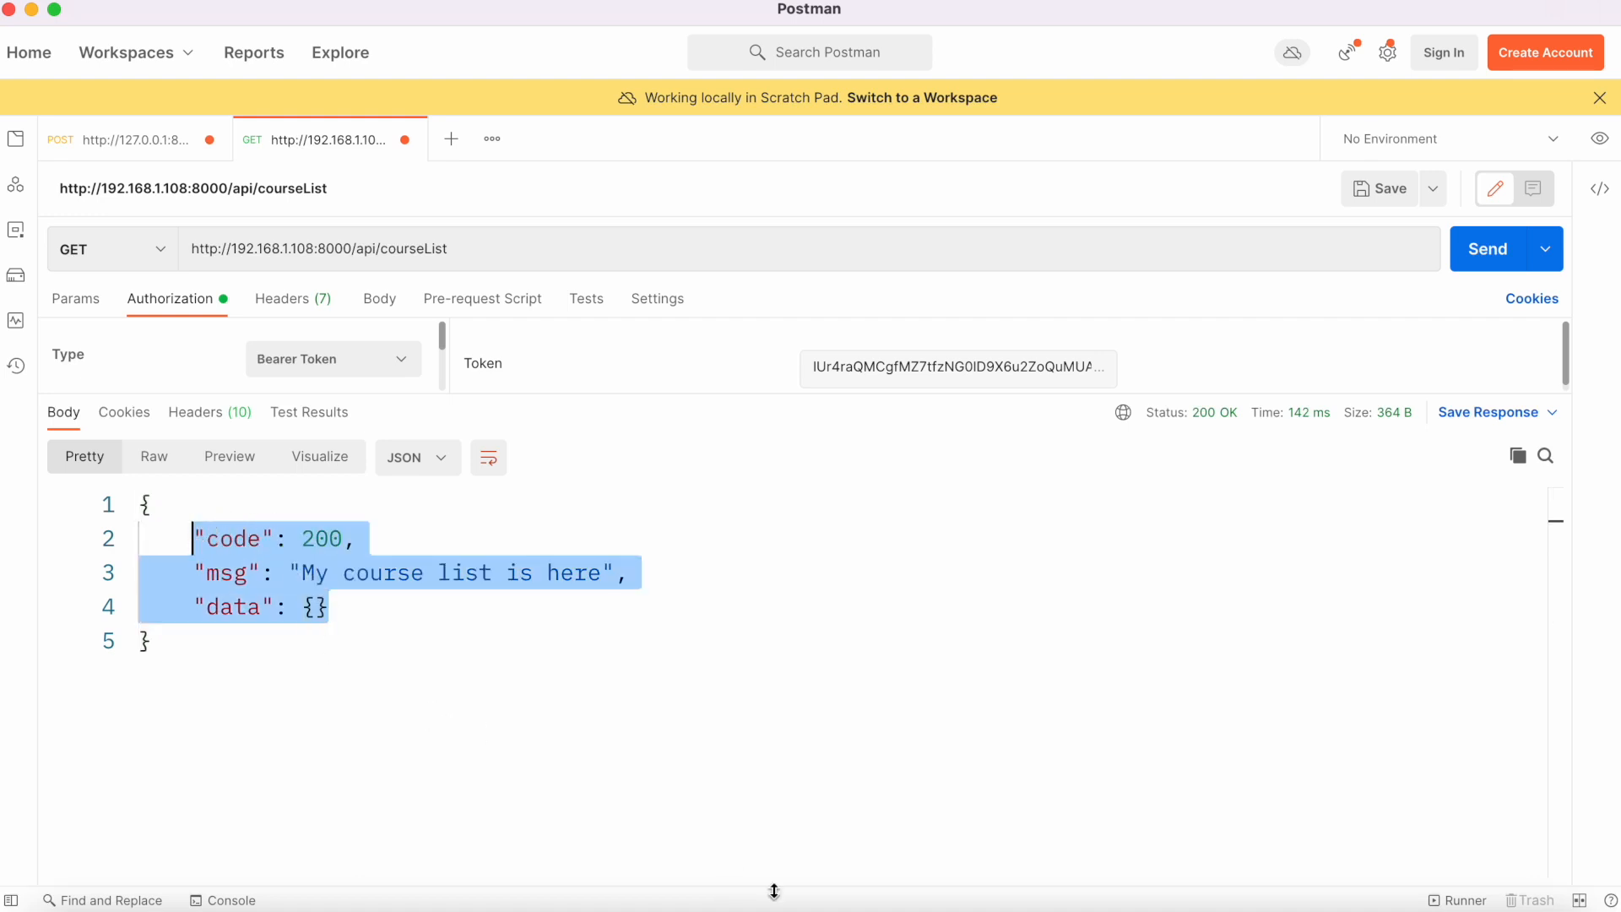
{"action": "mouse_move", "coordinate": [811, 887]}
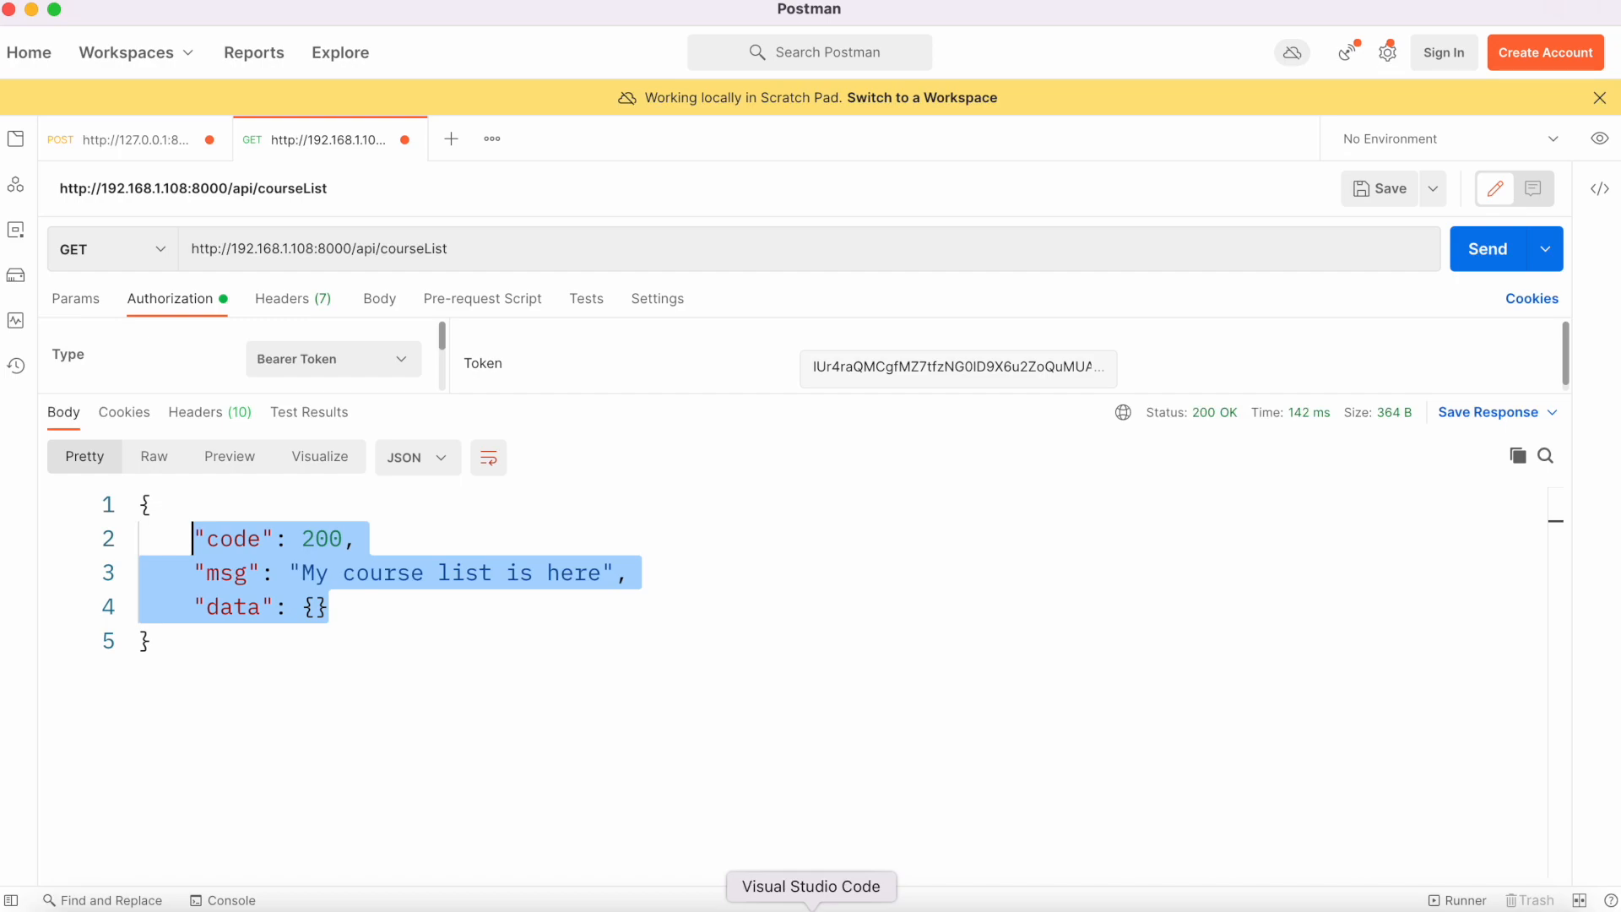
Return to the controller and review the select query with its get() call.
{"action": "left_click", "coordinate": [811, 886]}
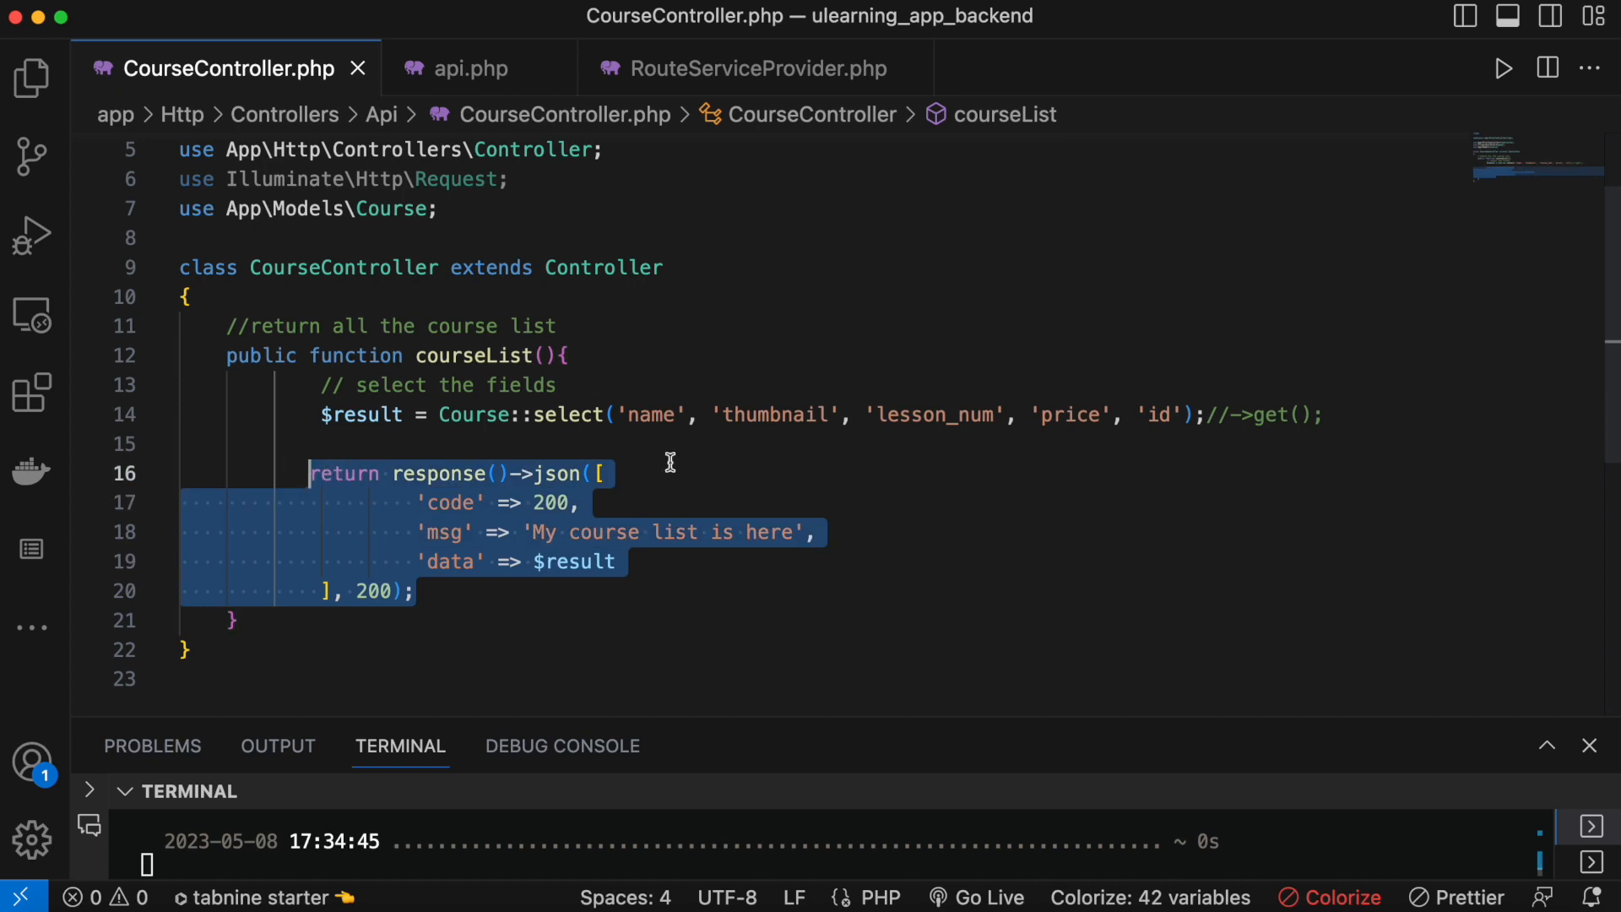
{"action": "mouse_move", "coordinate": [606, 439]}
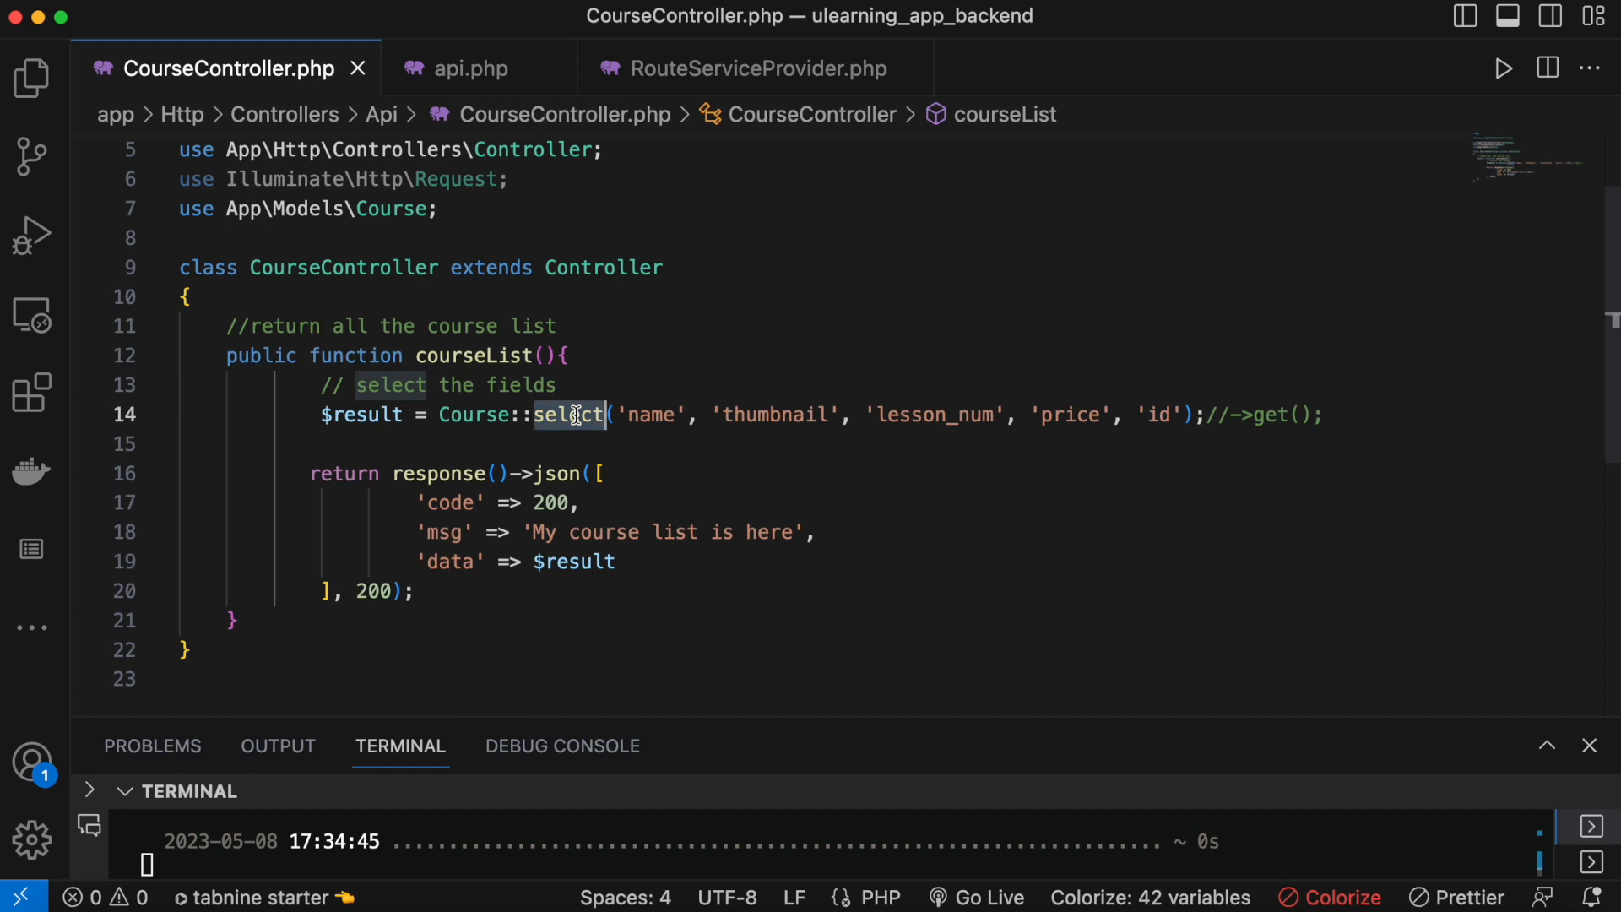
{"action": "type", "text": "get"}
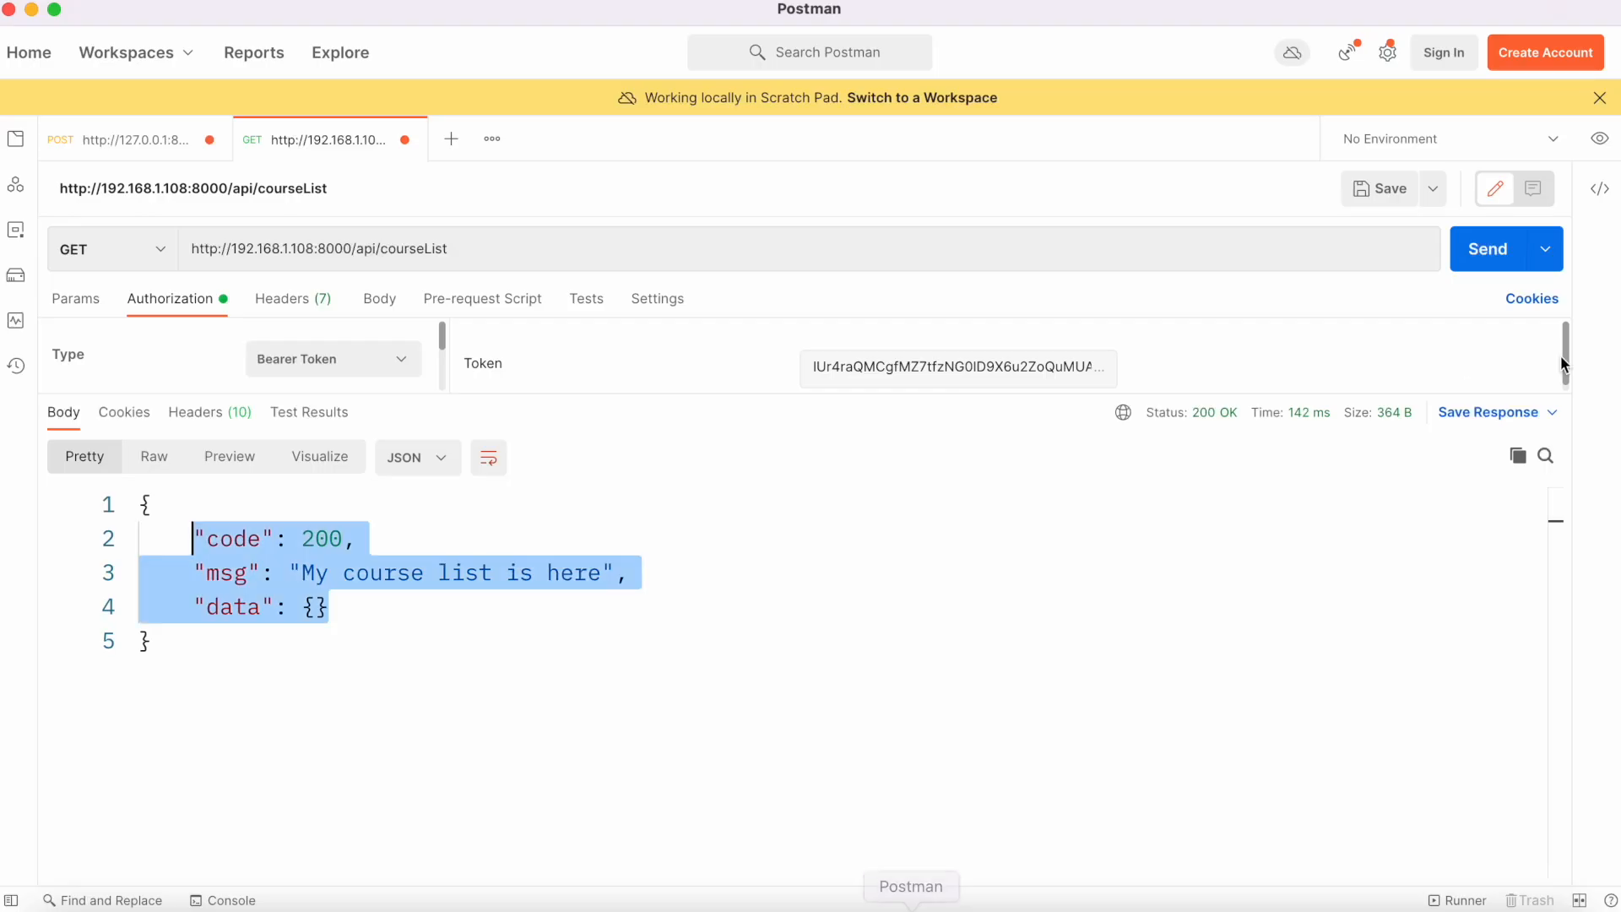
Resend courseList and highlight the two returned courses, 'laravel course' and 'Flutter Course'.
{"action": "left_click", "coordinate": [1490, 248]}
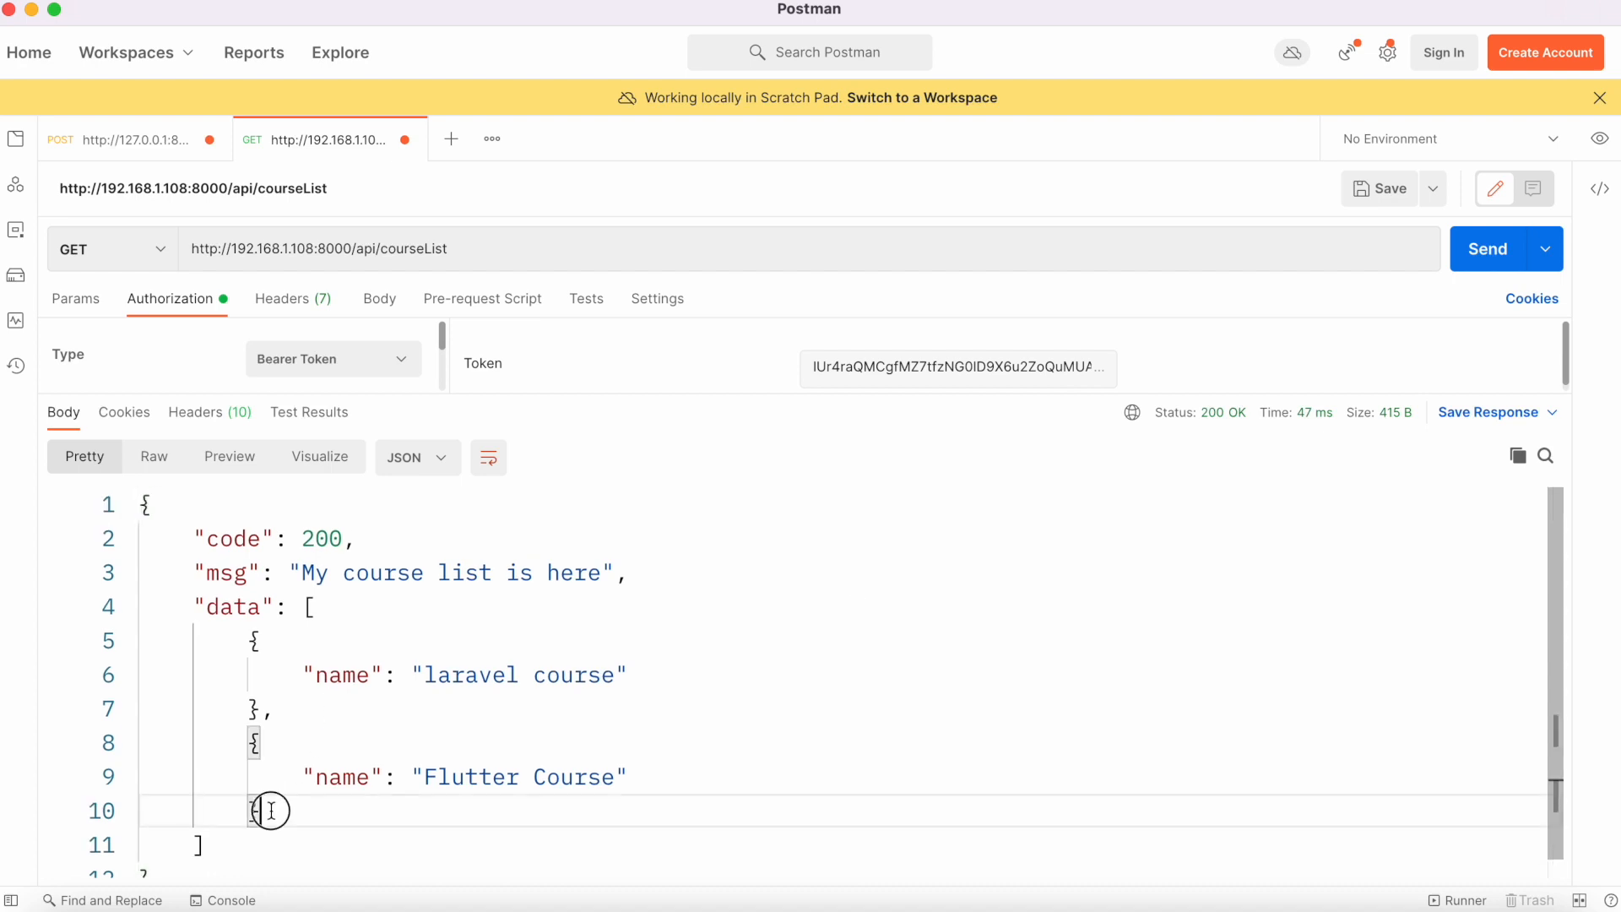
{"action": "left_click_drag", "start_coordinate": [253, 640], "coordinate": [258, 811]}
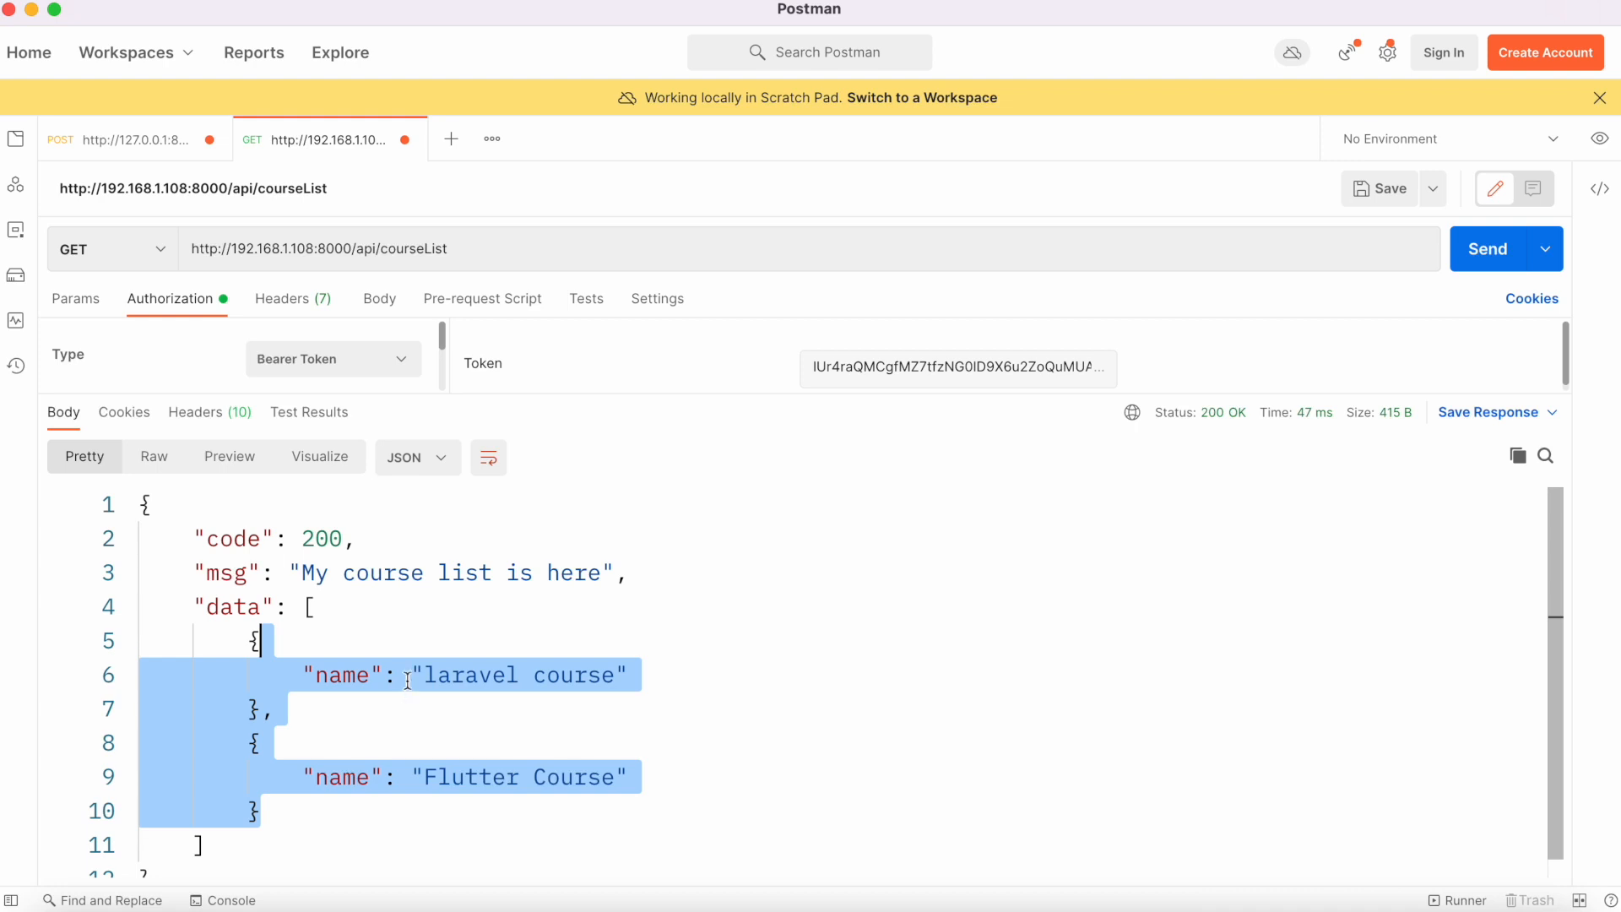
{"action": "mouse_move", "coordinate": [409, 707]}
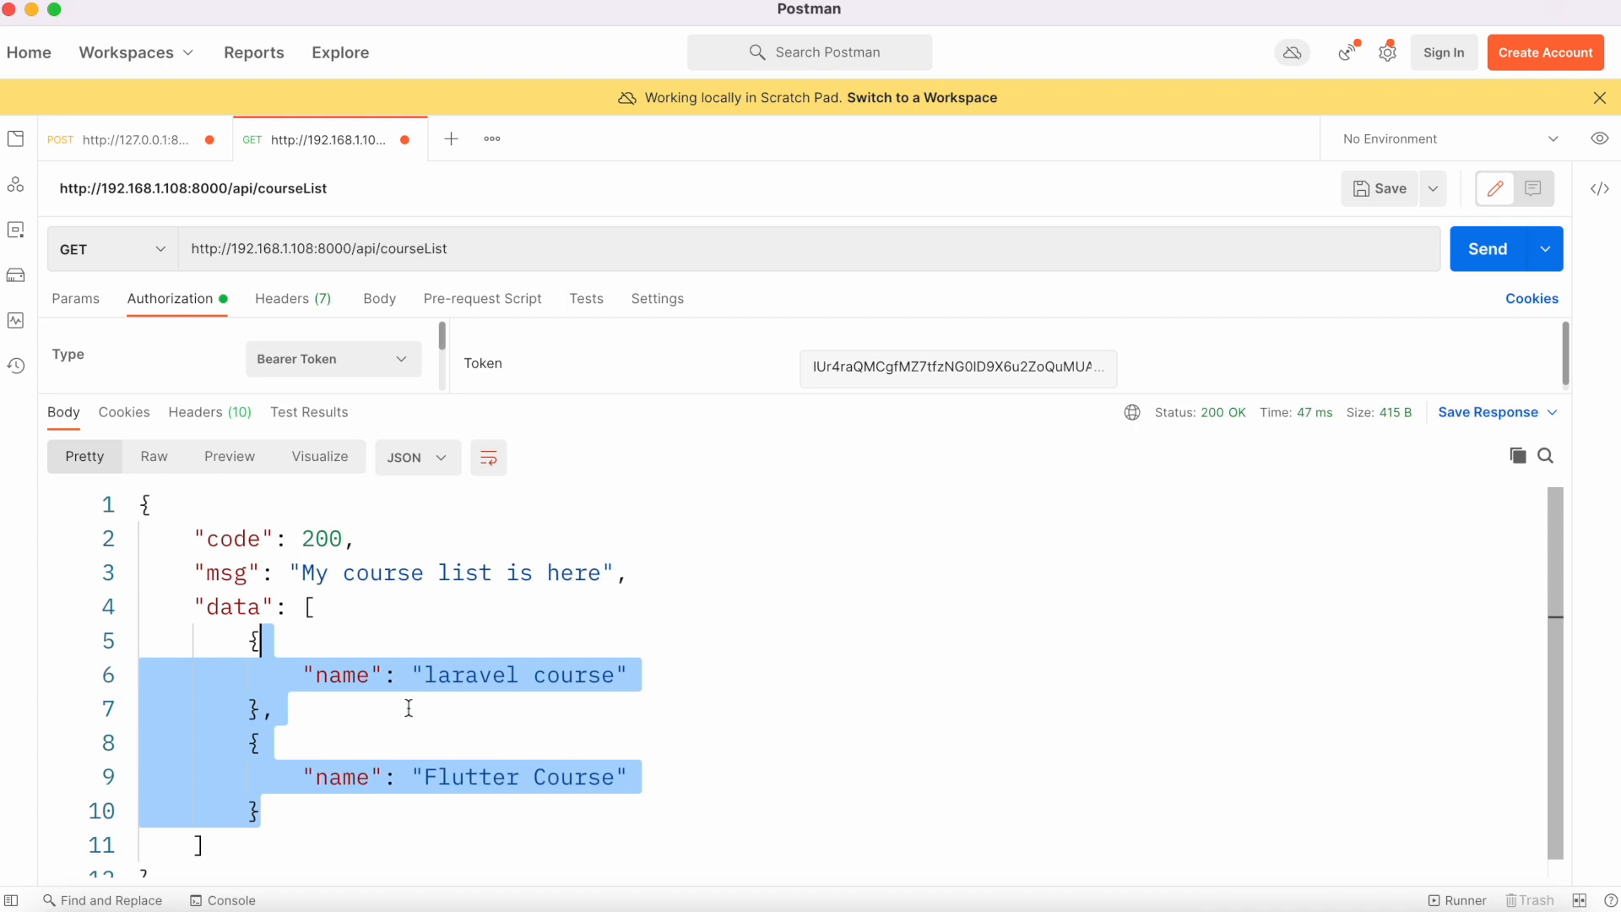
{"action": "mouse_move", "coordinate": [468, 703]}
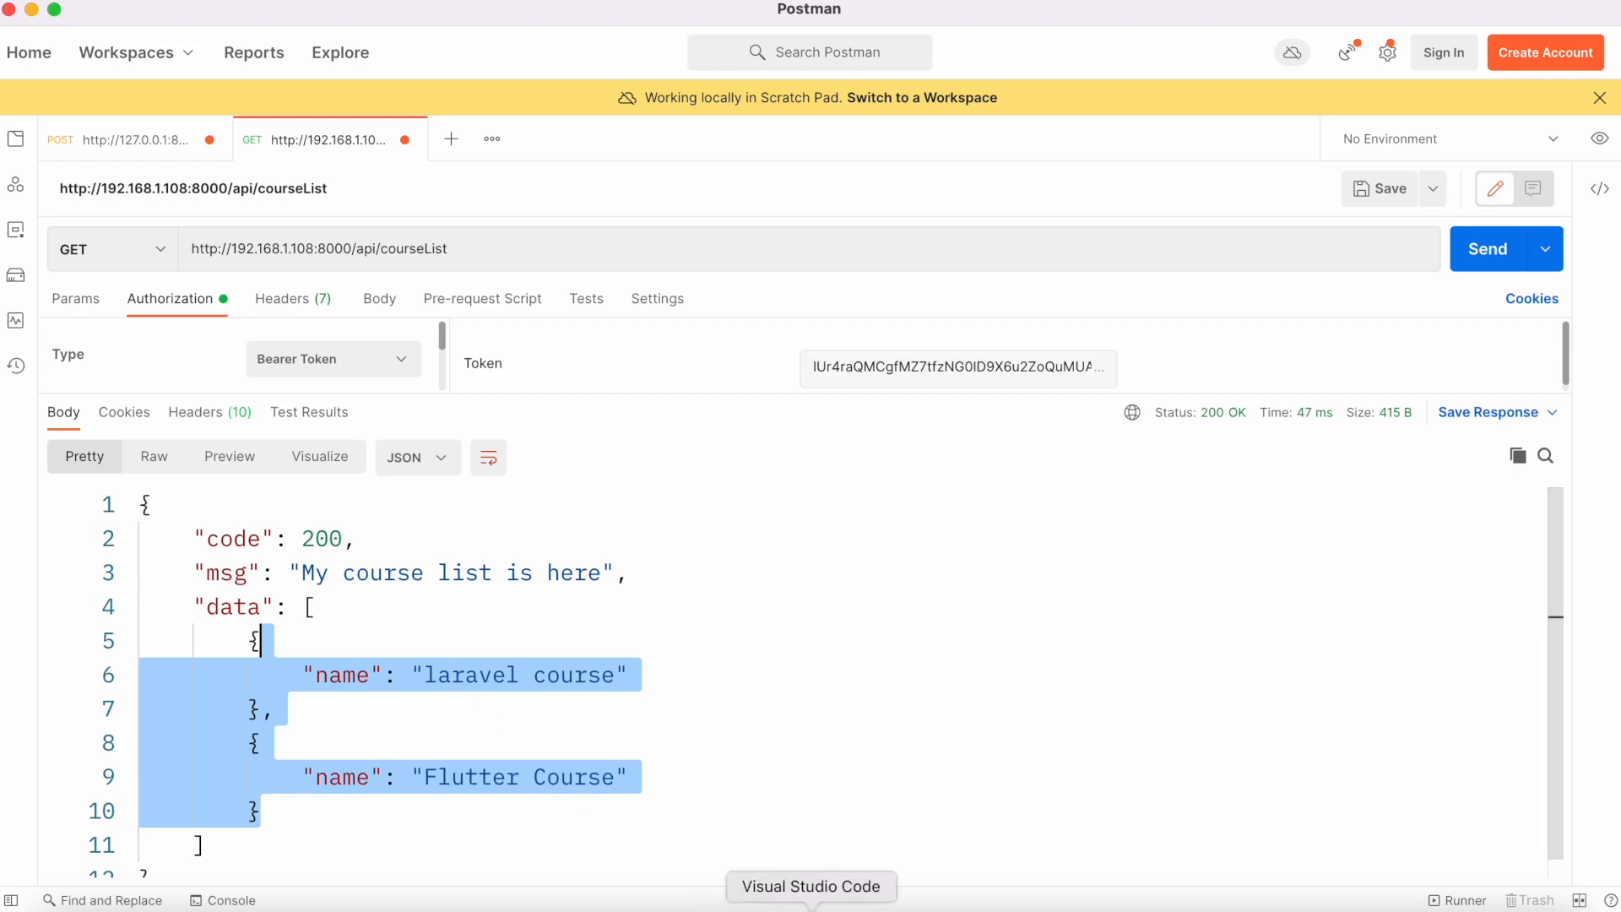
Wrap name, thumbnail, lesson_num, price and id in an array passed to Course::get().
{"action": "left_click", "coordinate": [811, 887]}
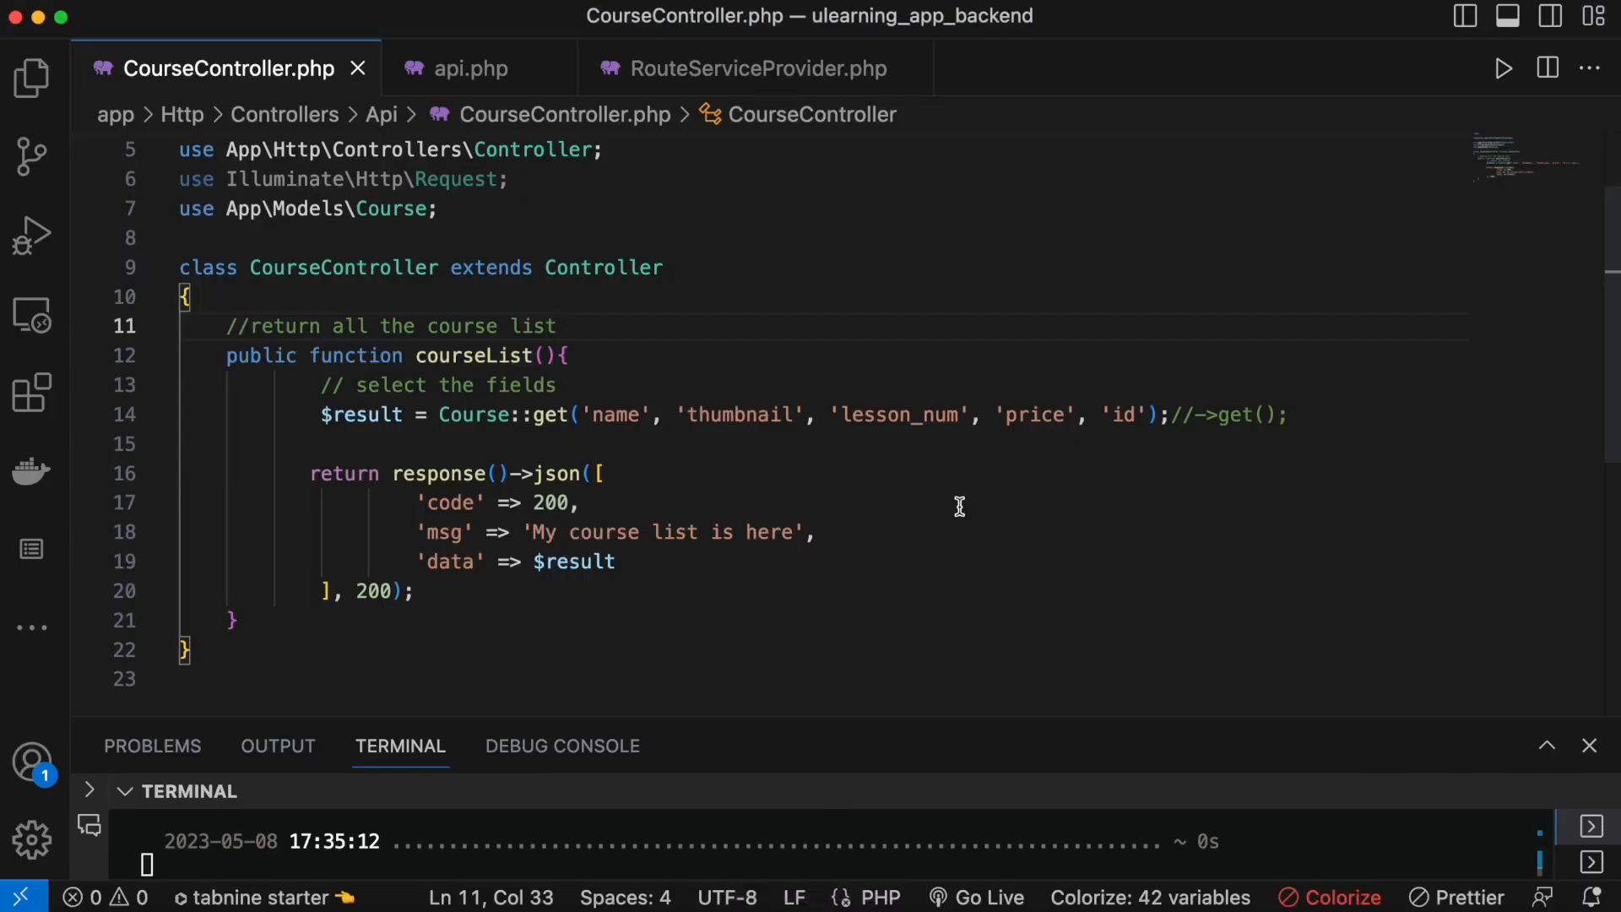
{"action": "mouse_move", "coordinate": [615, 432]}
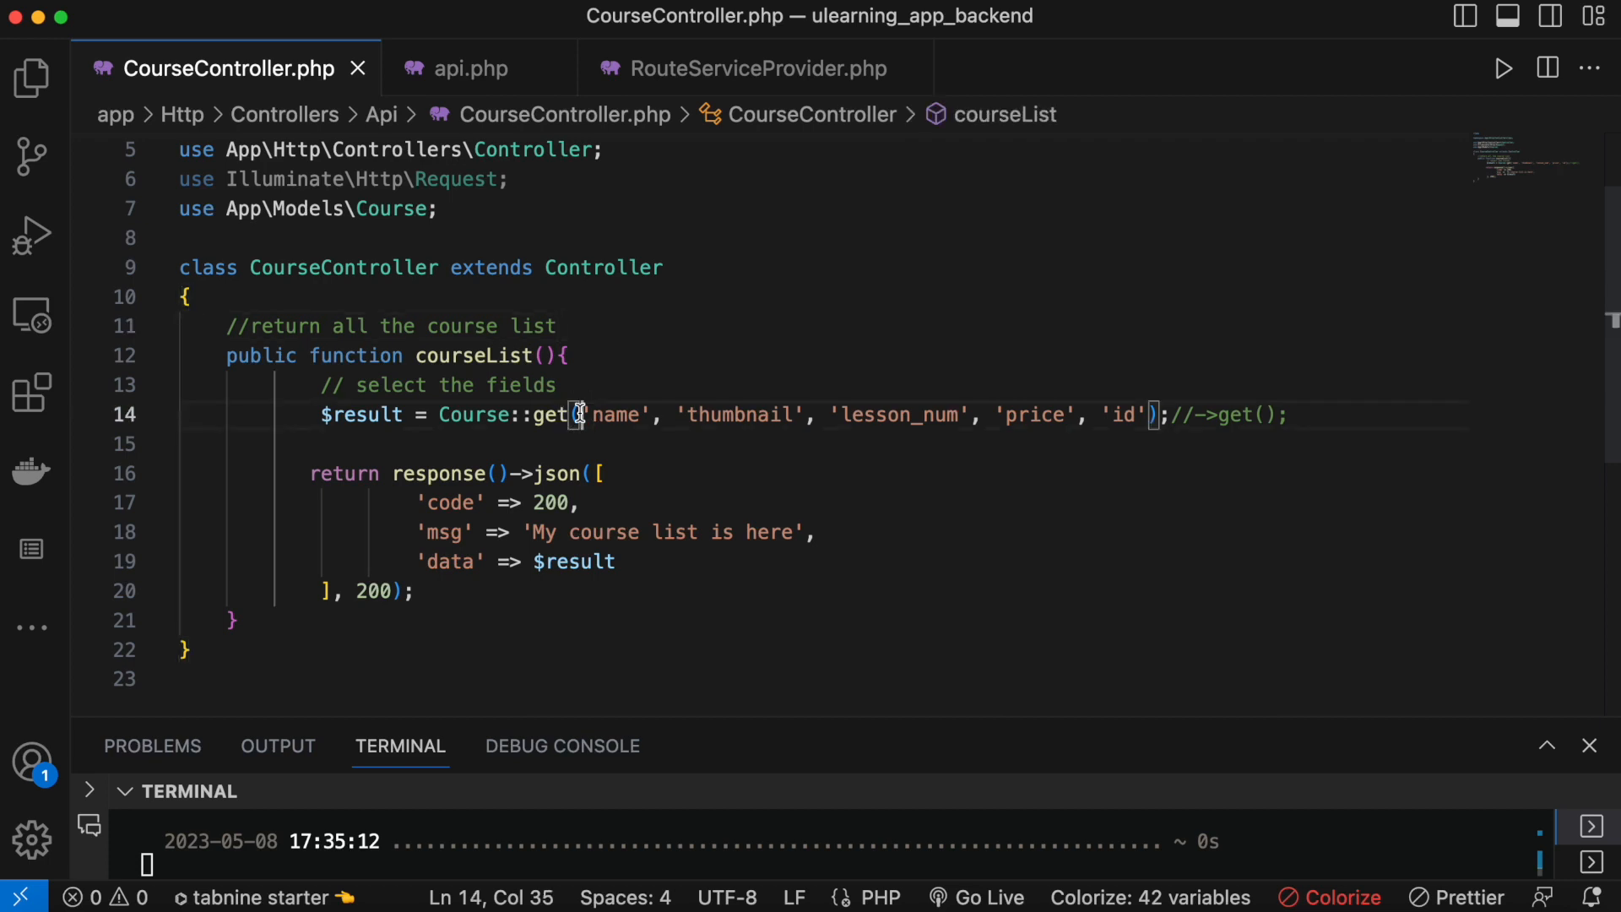
{"action": "type", "text": "["}
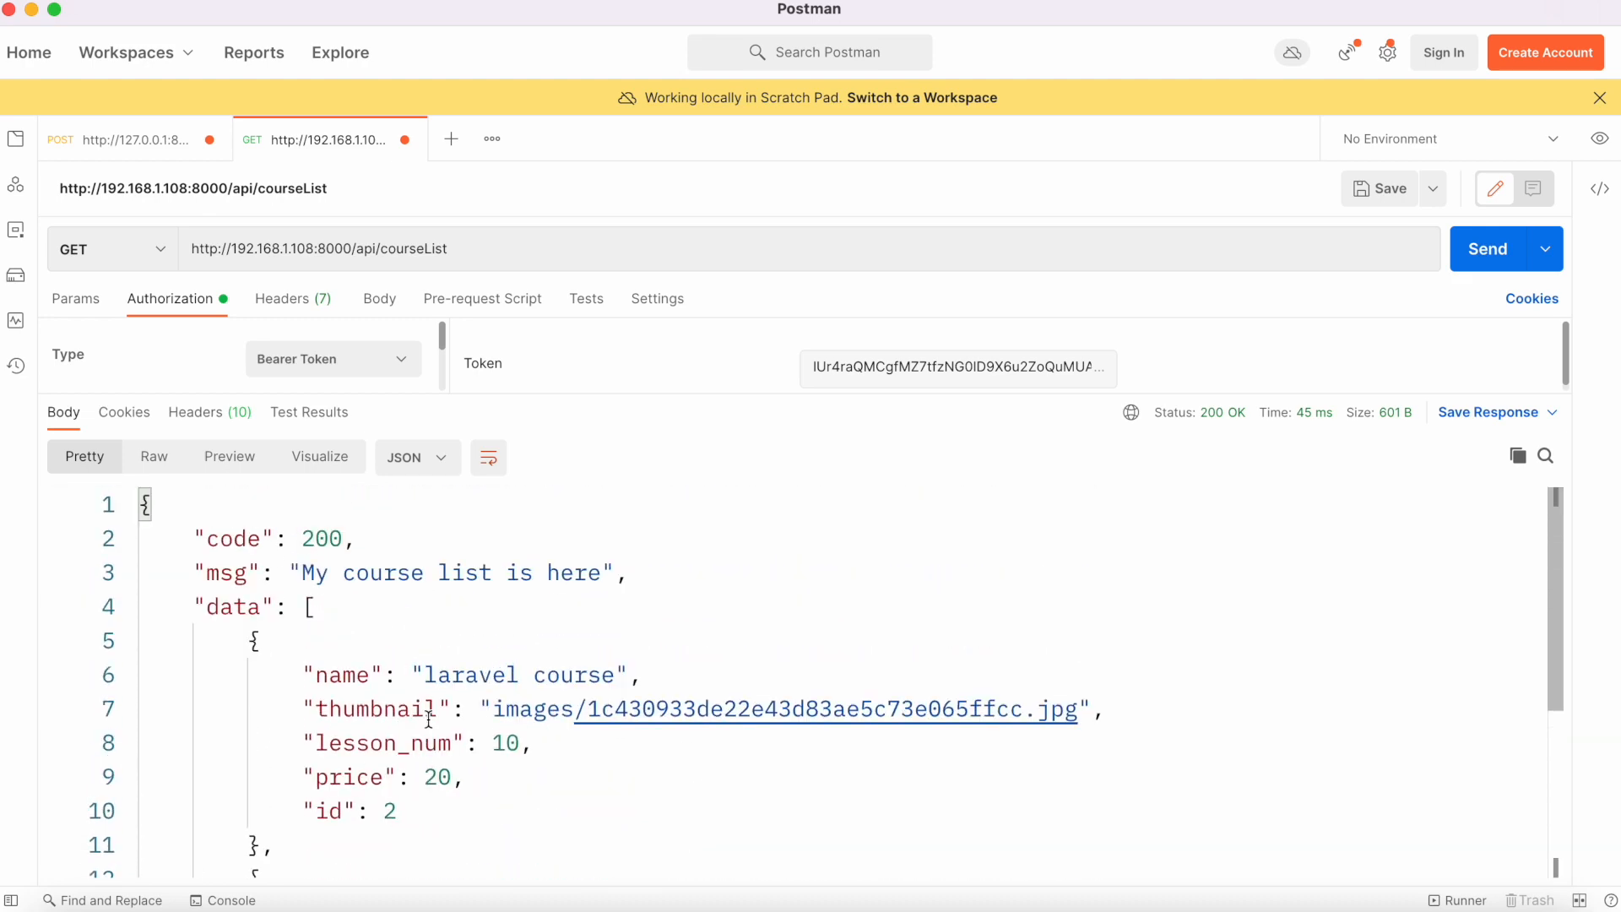
{"action": "scroll", "scroll_direction": "down", "scroll_amount": 3}
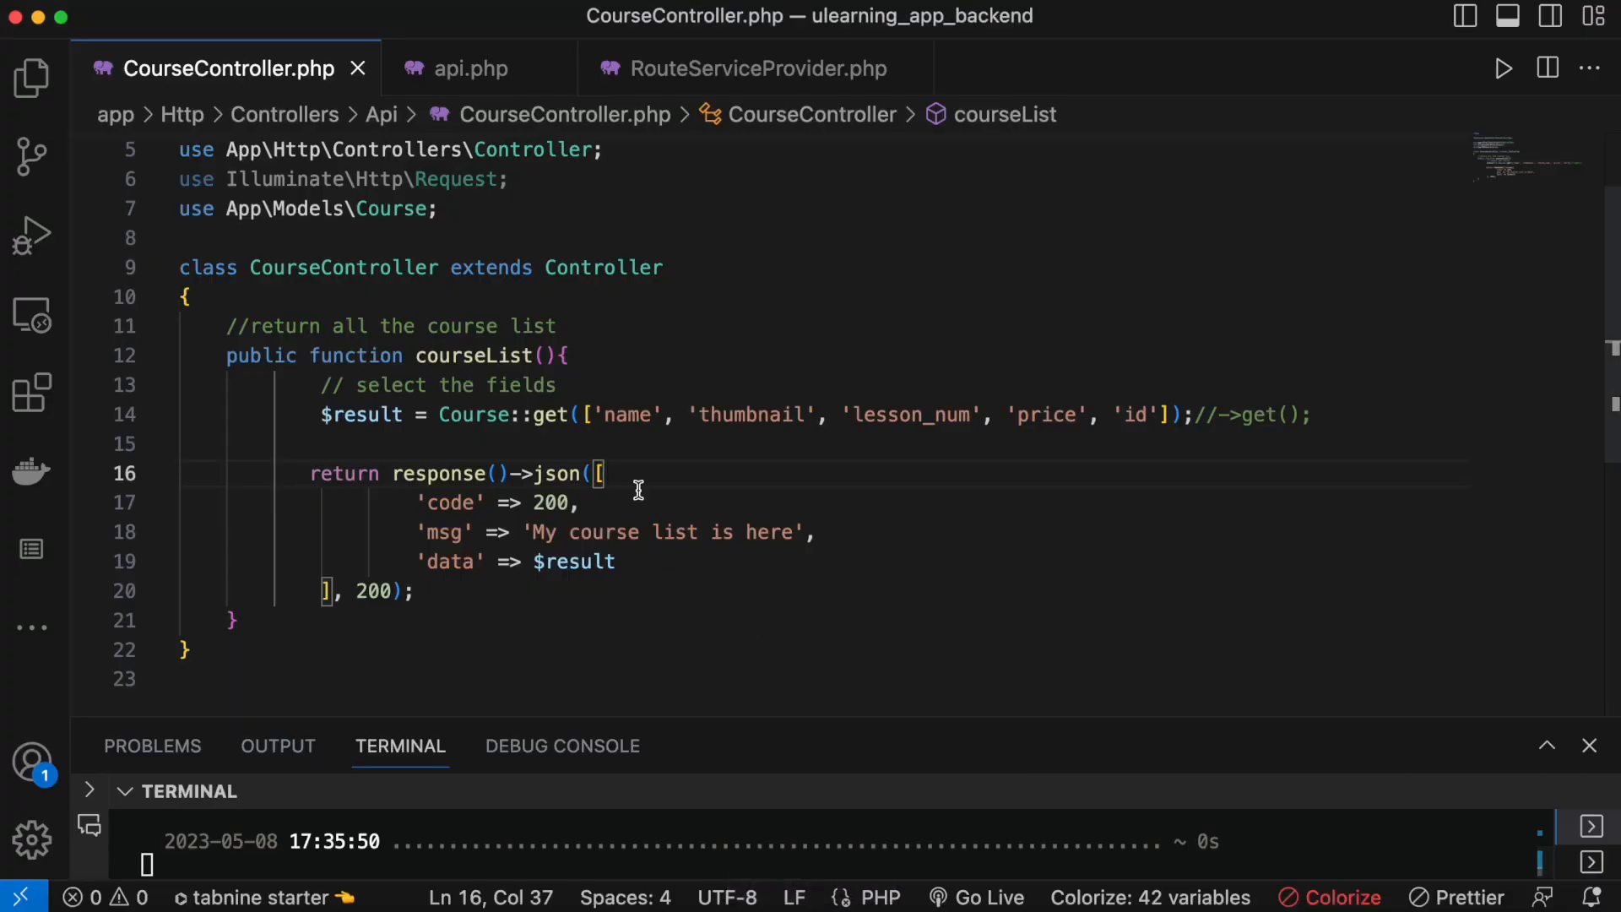
{"action": "mouse_move", "coordinate": [910, 554]}
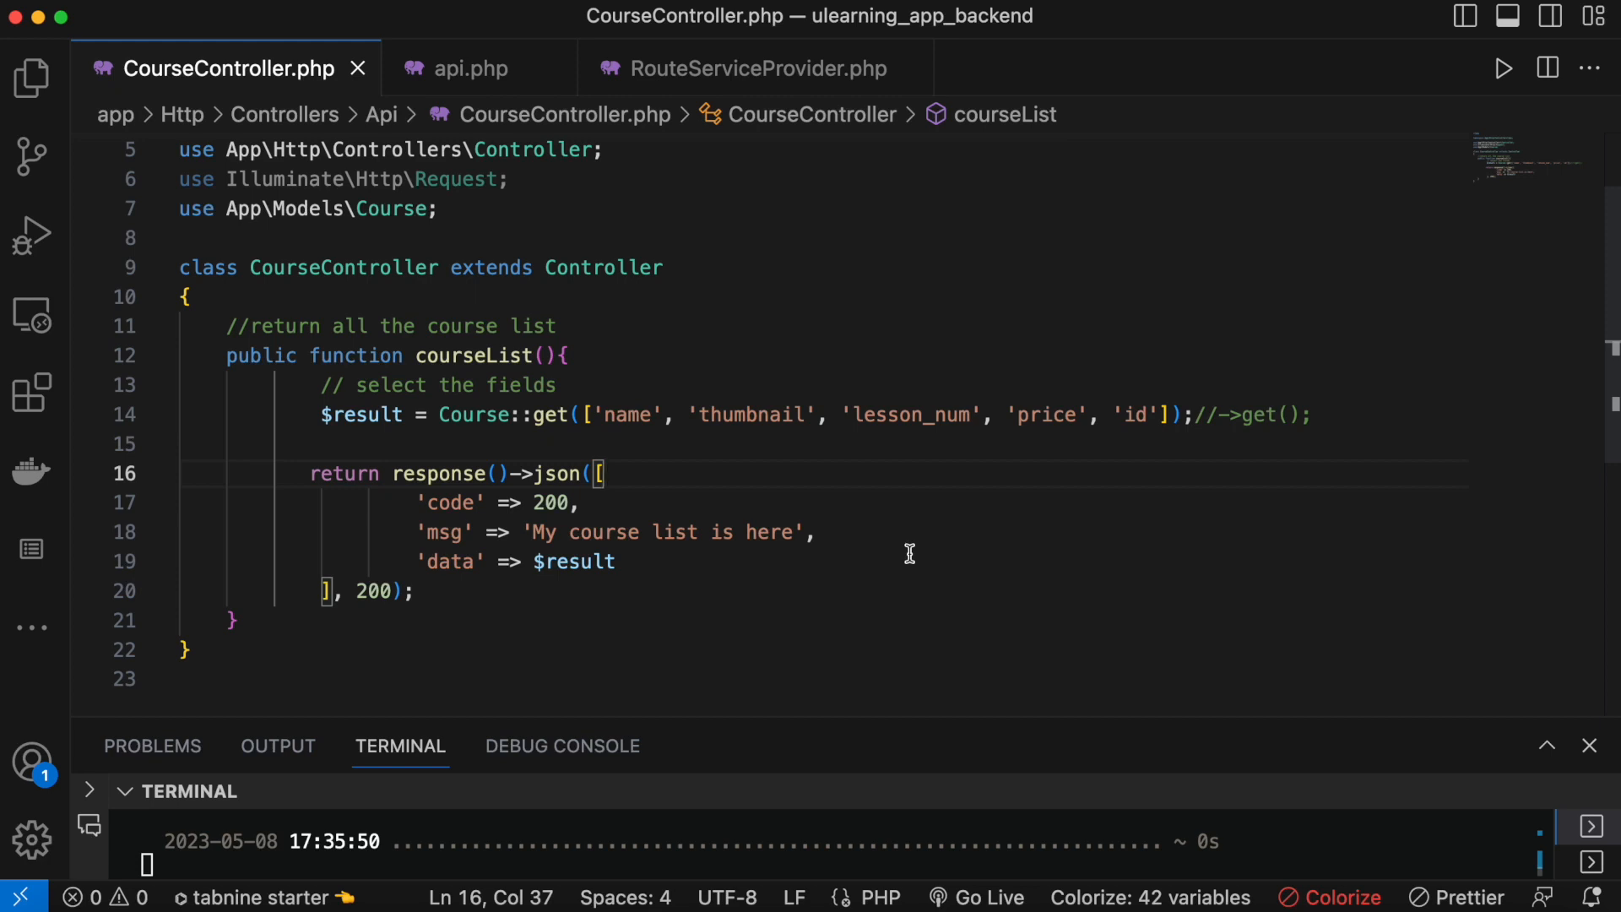
{"action": "mouse_move", "coordinate": [910, 895]}
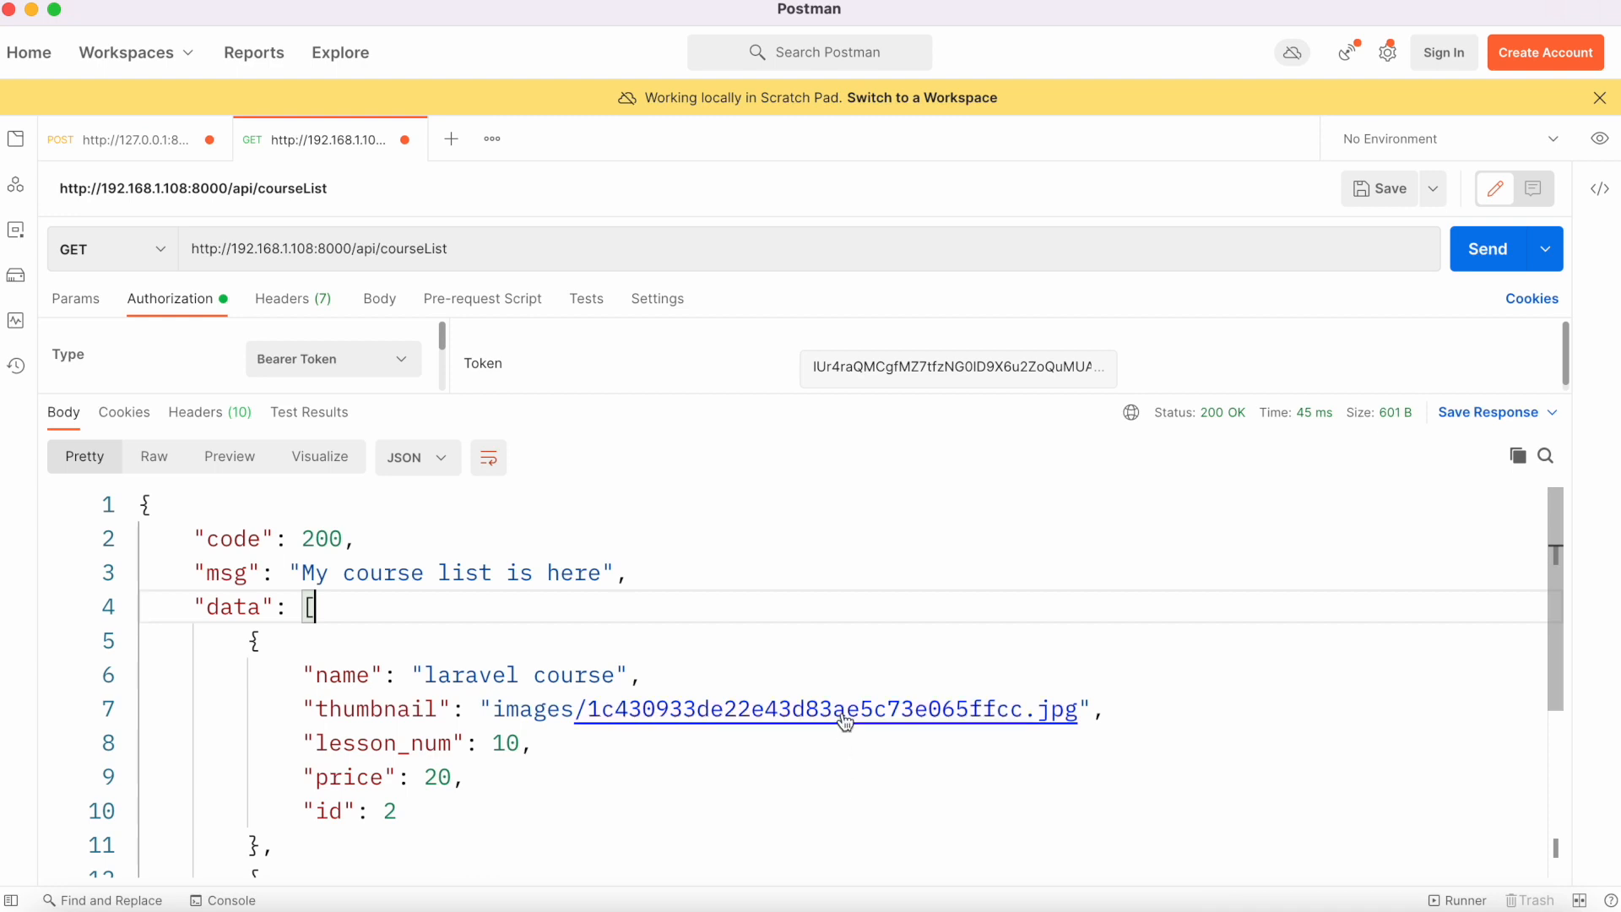
{"action": "mouse_move", "coordinate": [788, 842]}
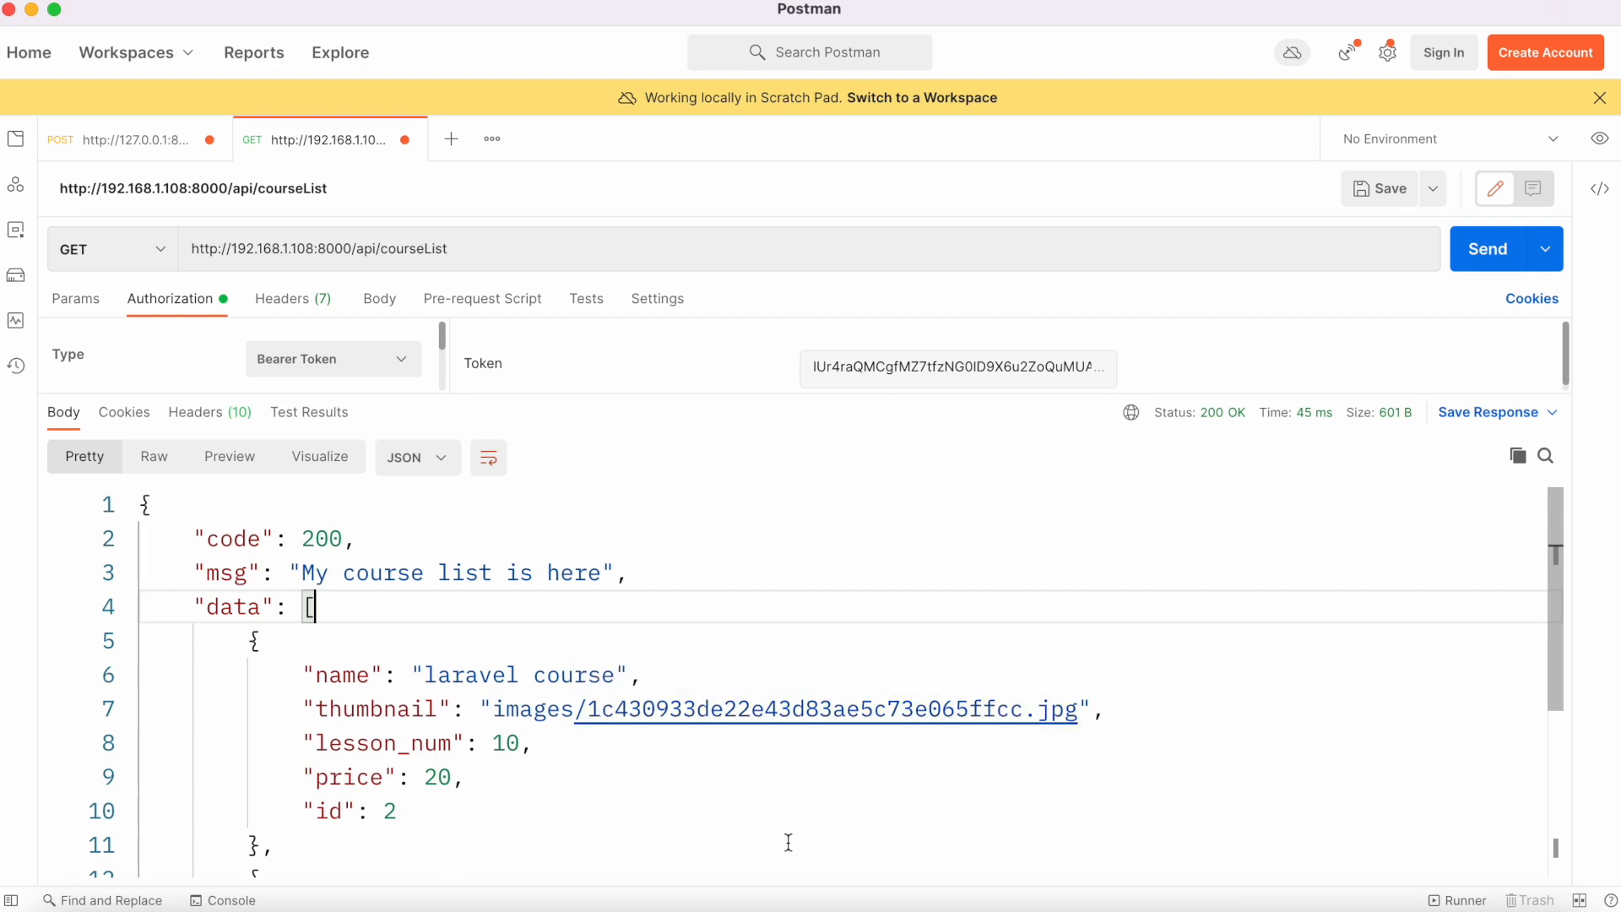
{"action": "scroll", "scroll_direction": "down", "scroll_amount": 3}
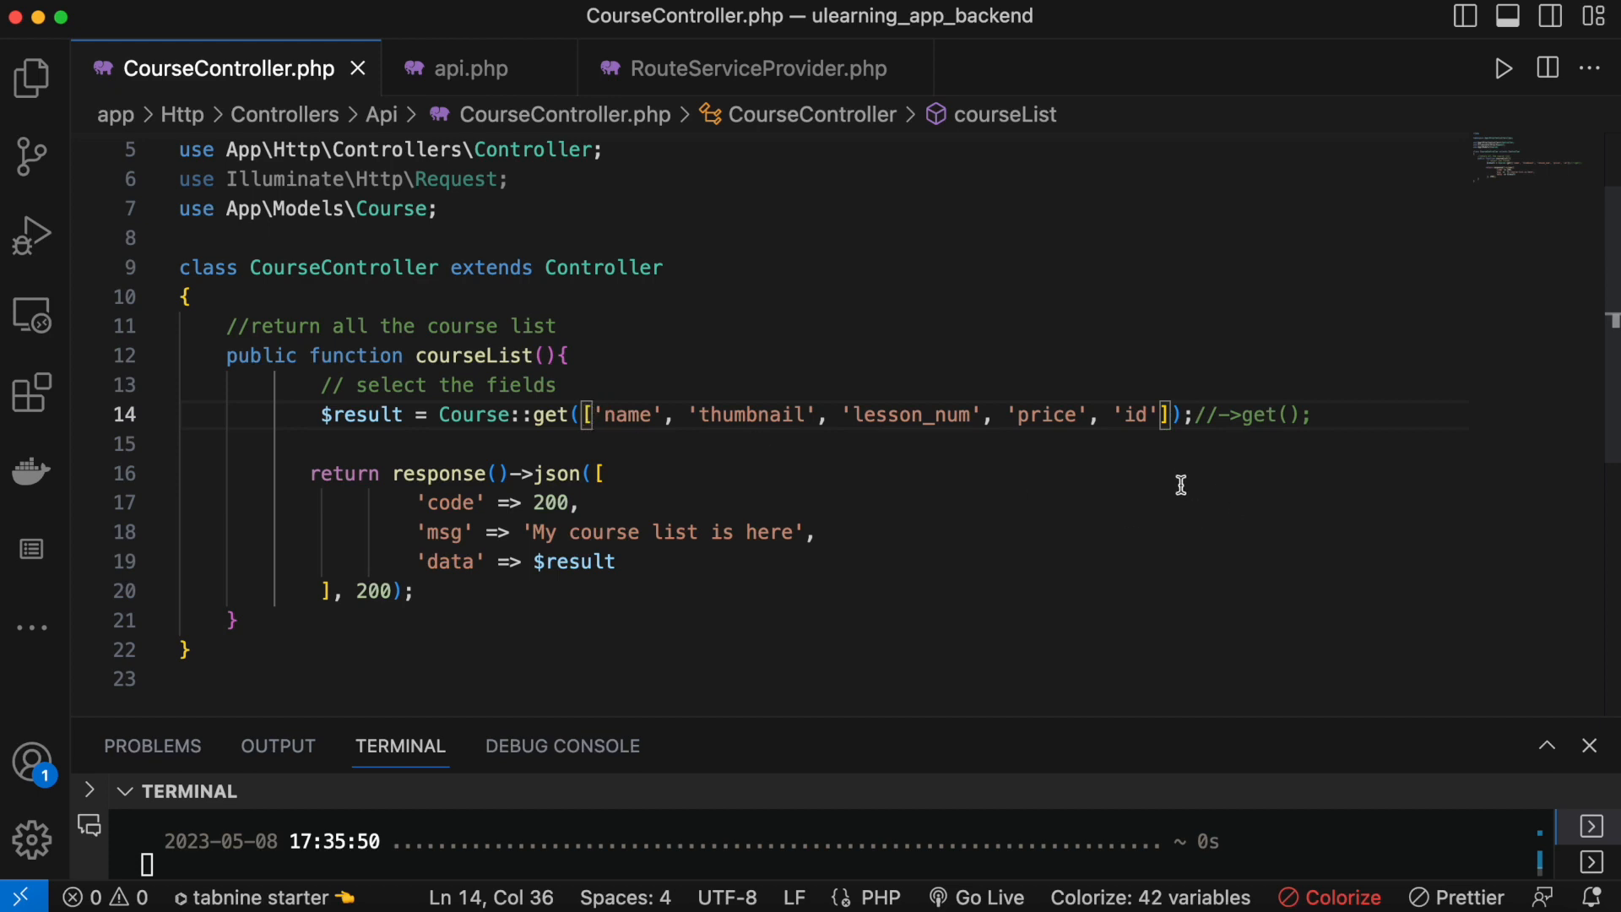
{"action": "mouse_move", "coordinate": [446, 398]}
{"action": "type", "text": "//"}
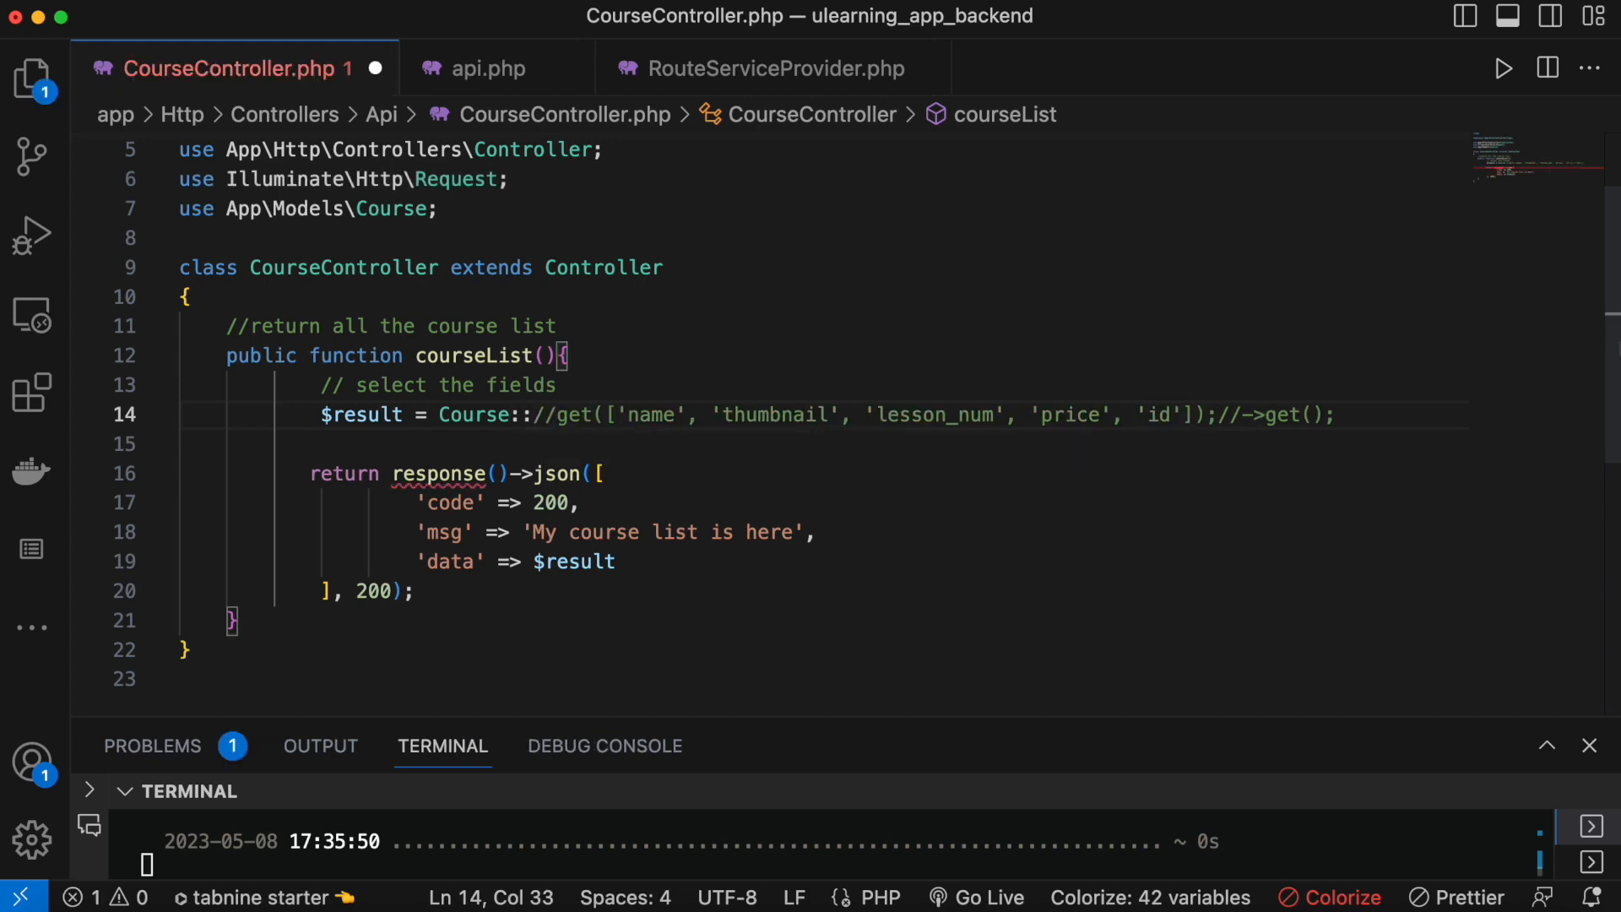
Insert a plain get(); so courseList fetches all course columns, field-list call commented out.
{"action": "type", "text": "get();"}
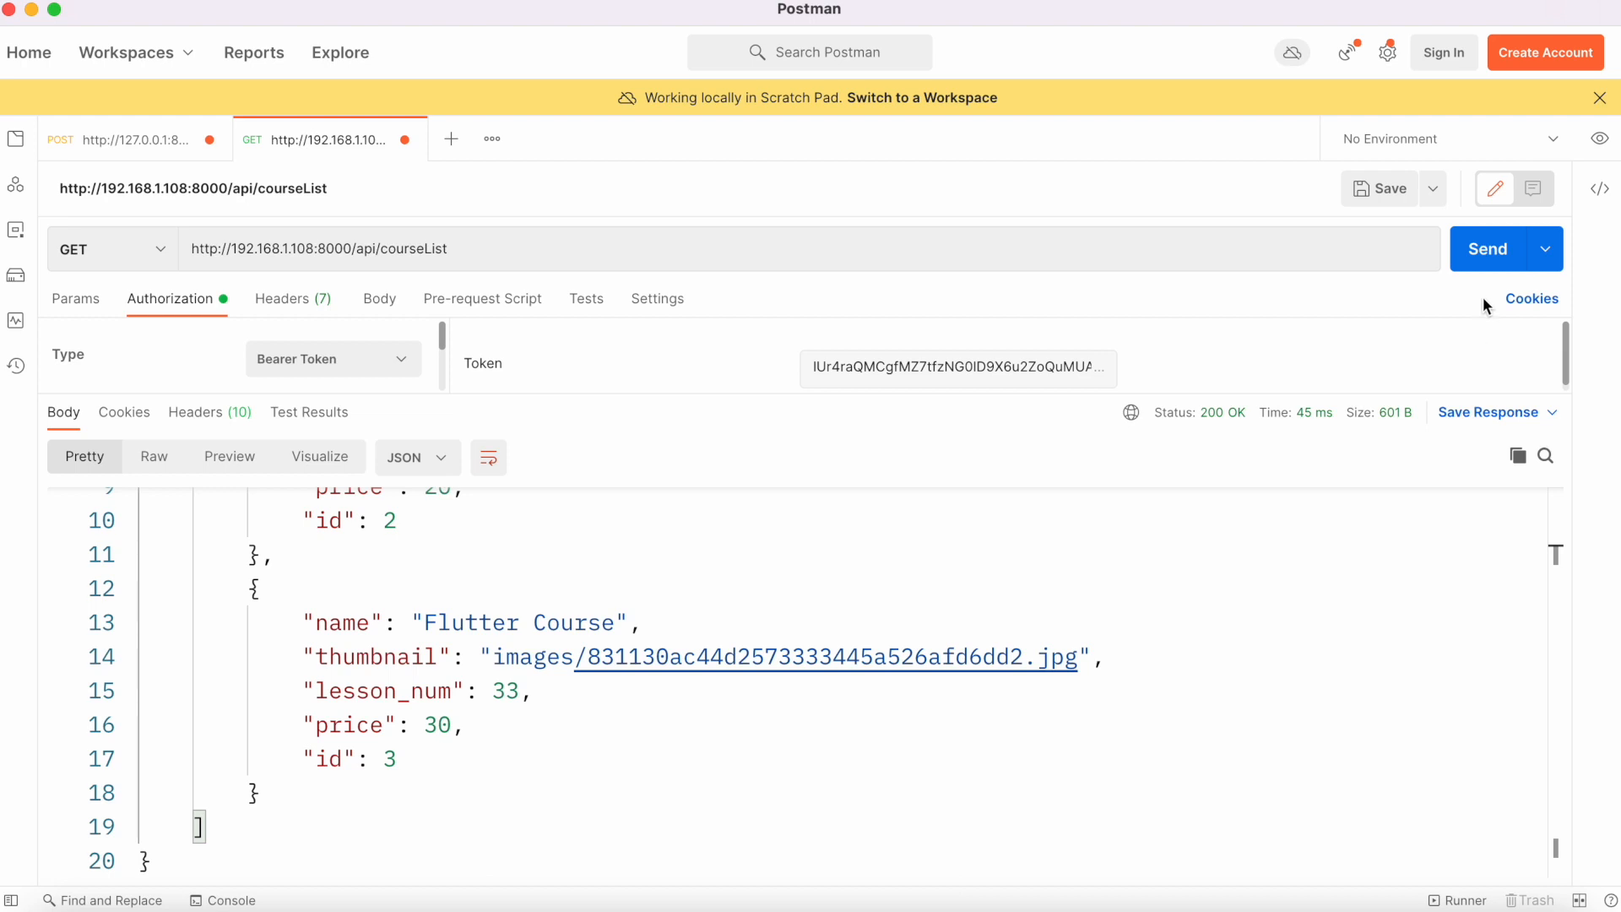
Resend courseList and scroll the response showing every column, e.g. user_token, video, description, type_id.
{"action": "left_click", "coordinate": [1490, 248]}
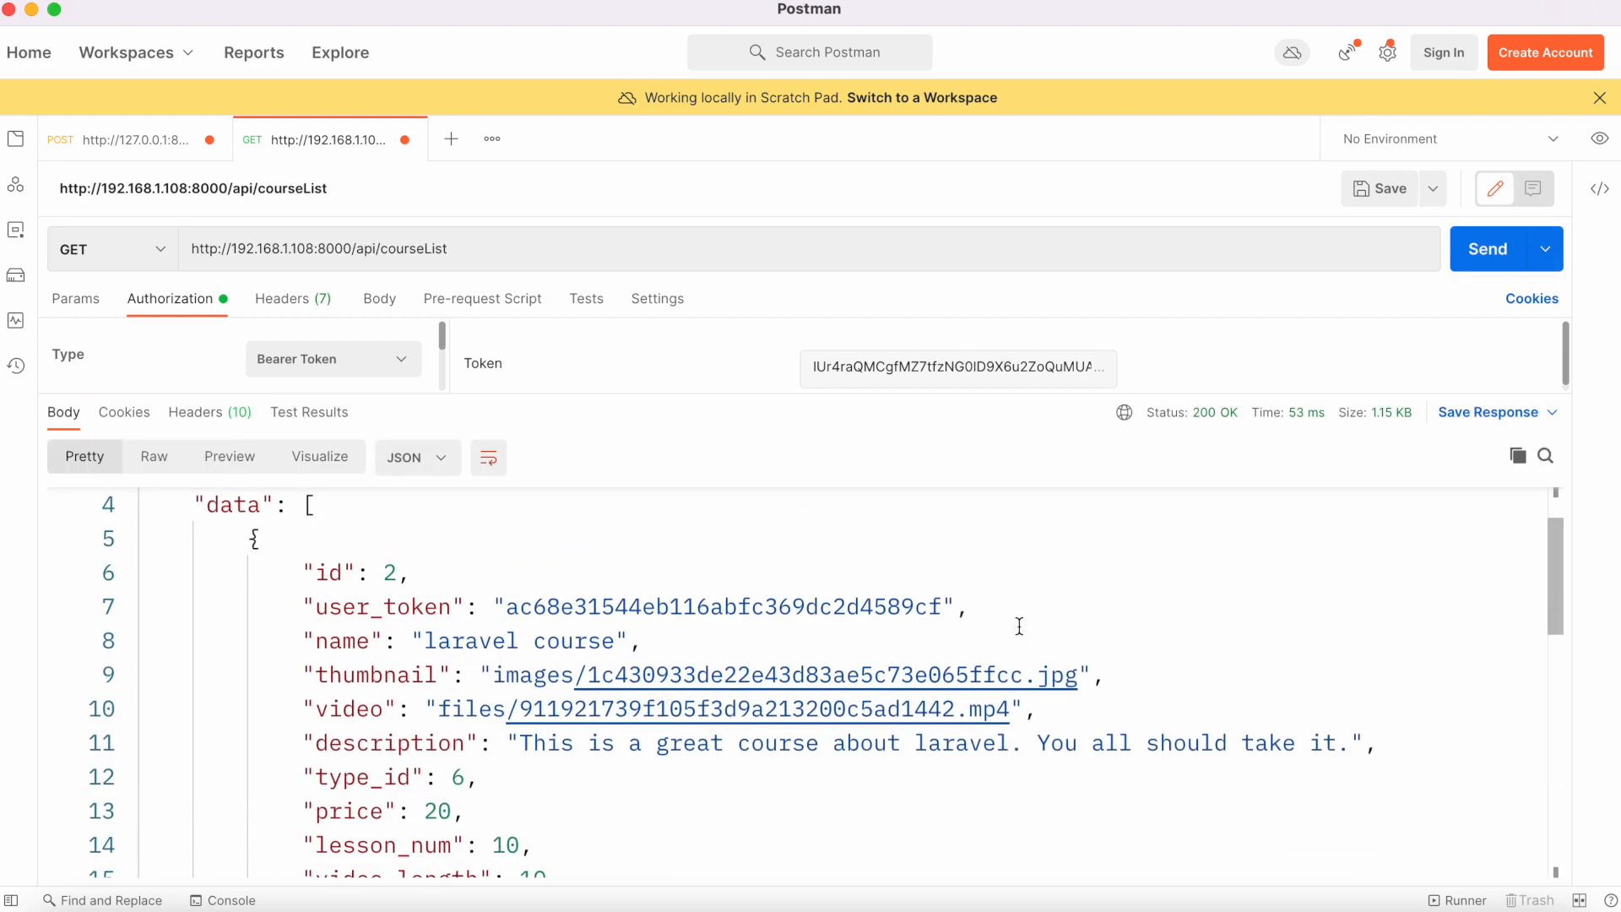
{"action": "scroll", "scroll_direction": "down", "scroll_amount": 3}
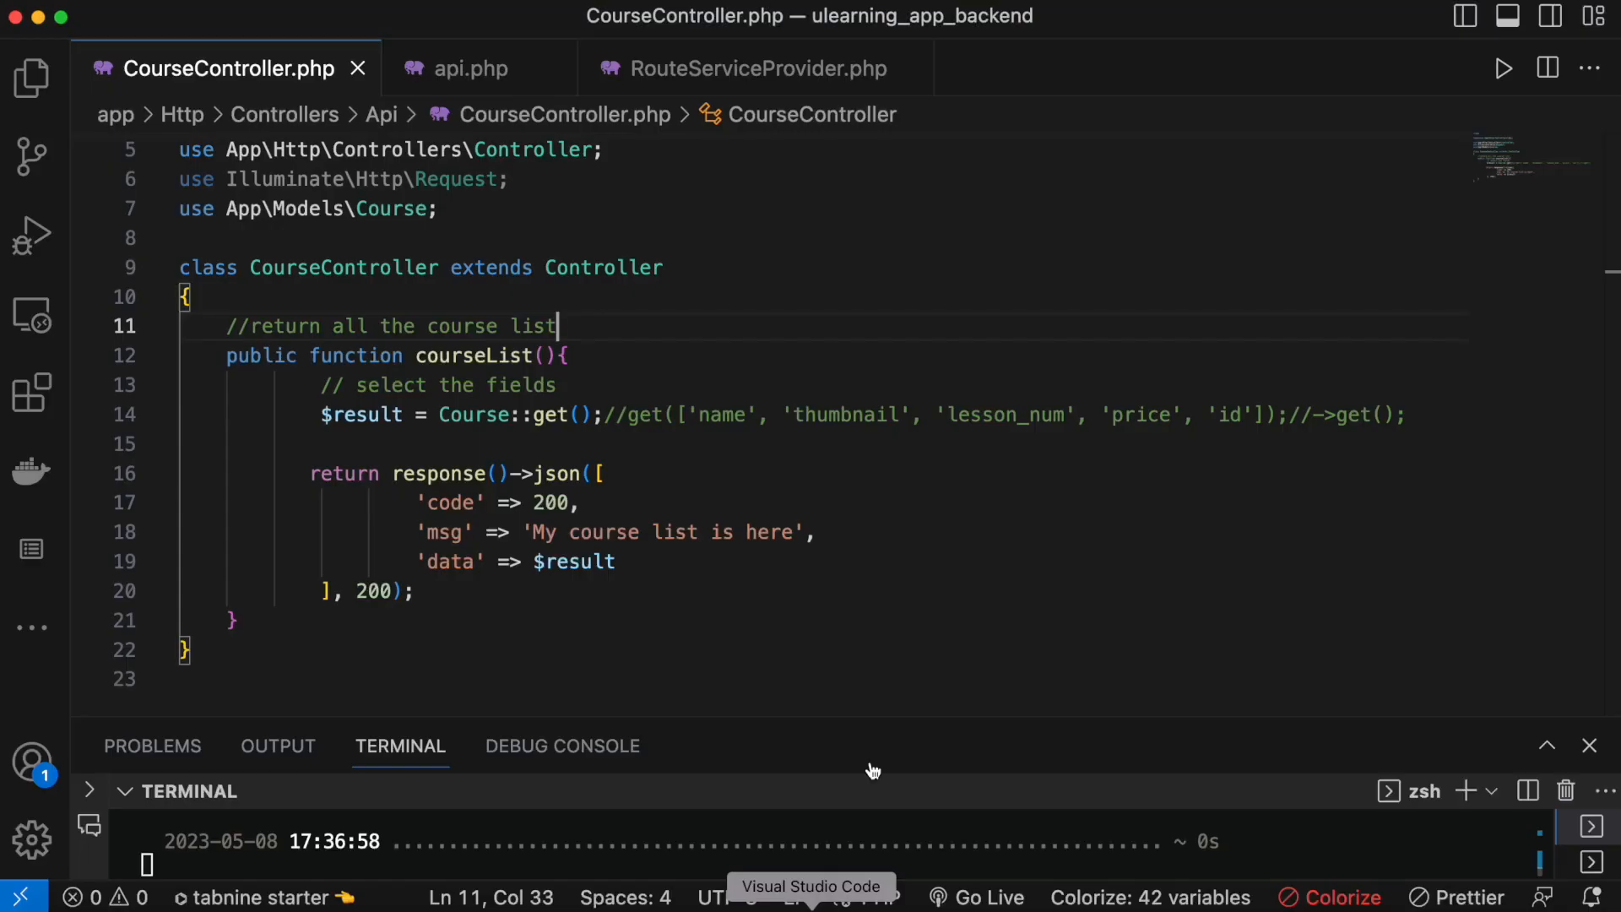
Rewrite the query as Course::select('name','thumbnail','lesson_num','price','id')->get() and restore the fields comment.
{"action": "type", "text": "[]"}
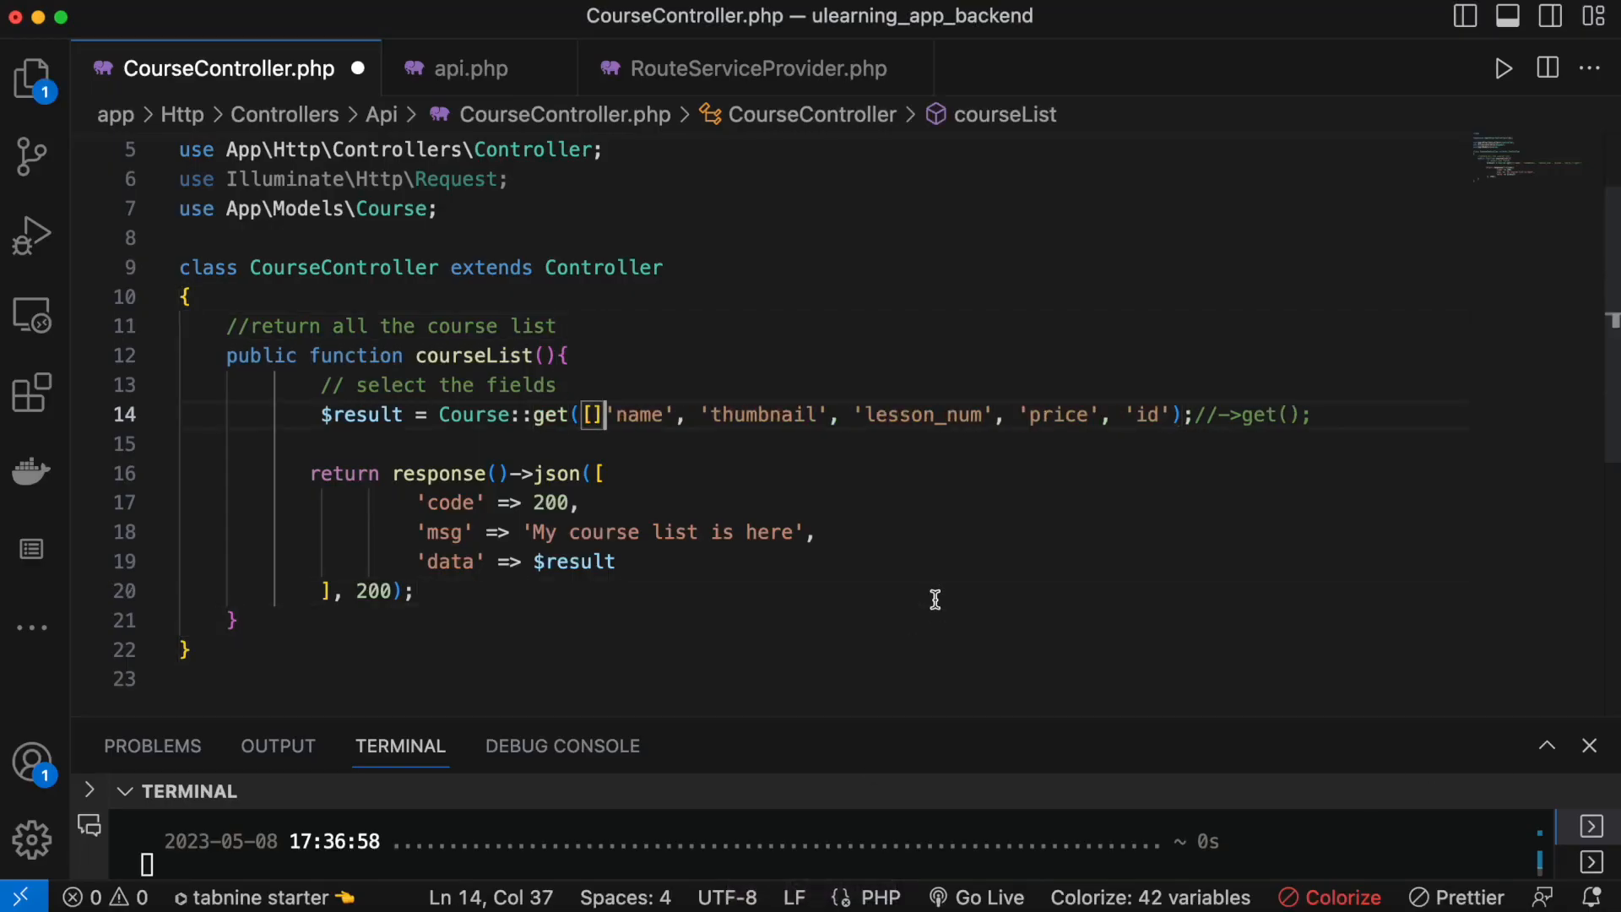
{"action": "type", "text": "select("}
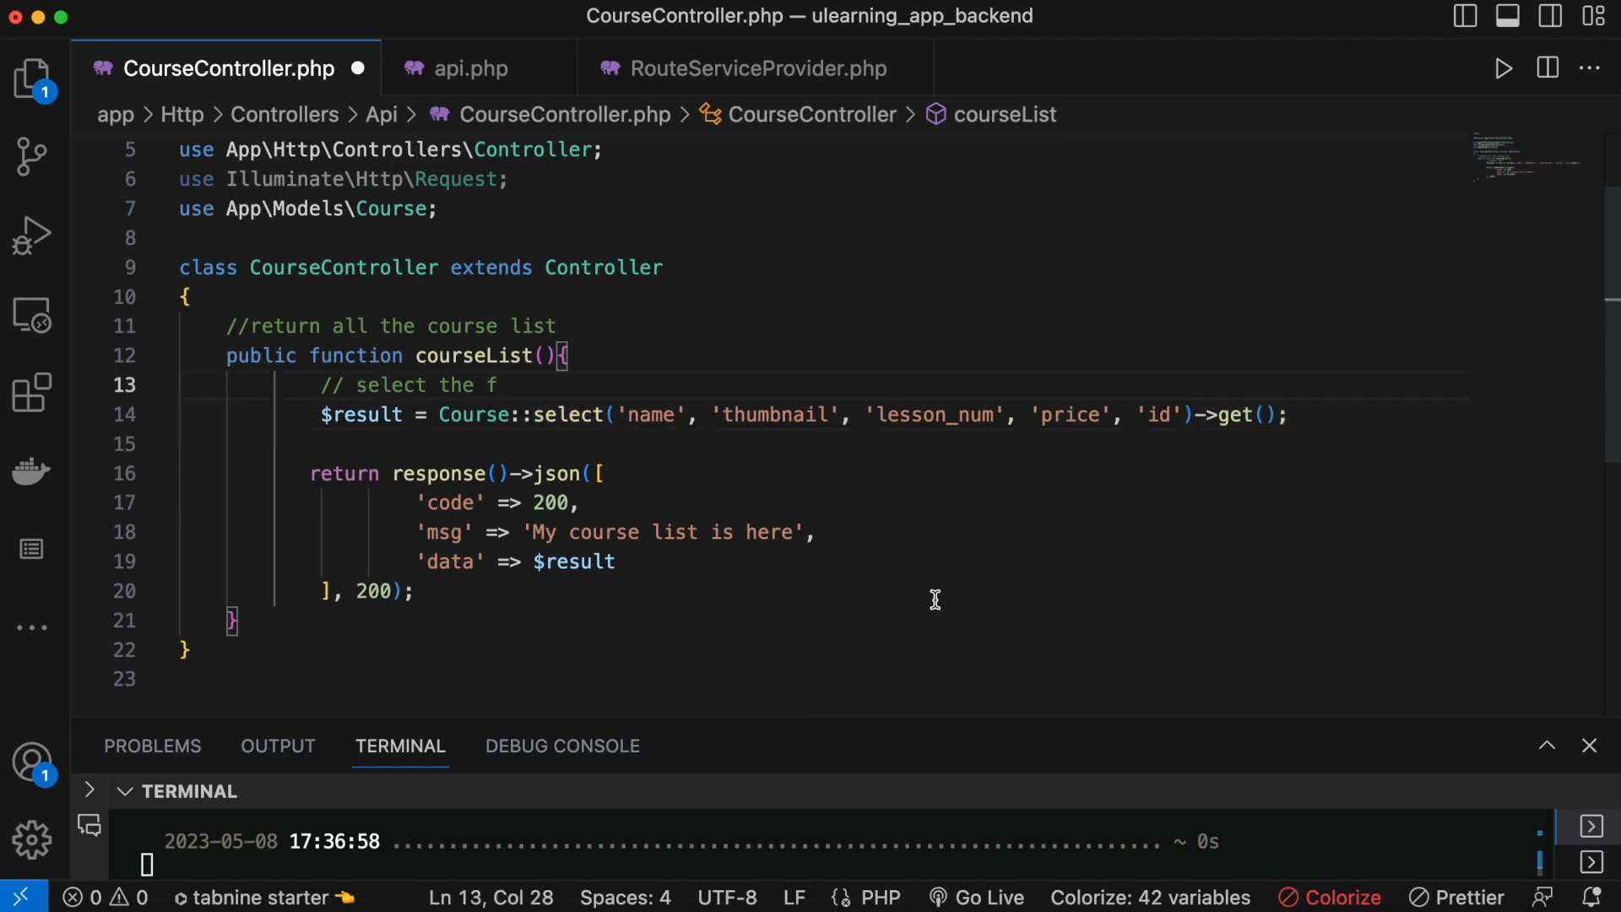
{"action": "type", "text": "ields"}
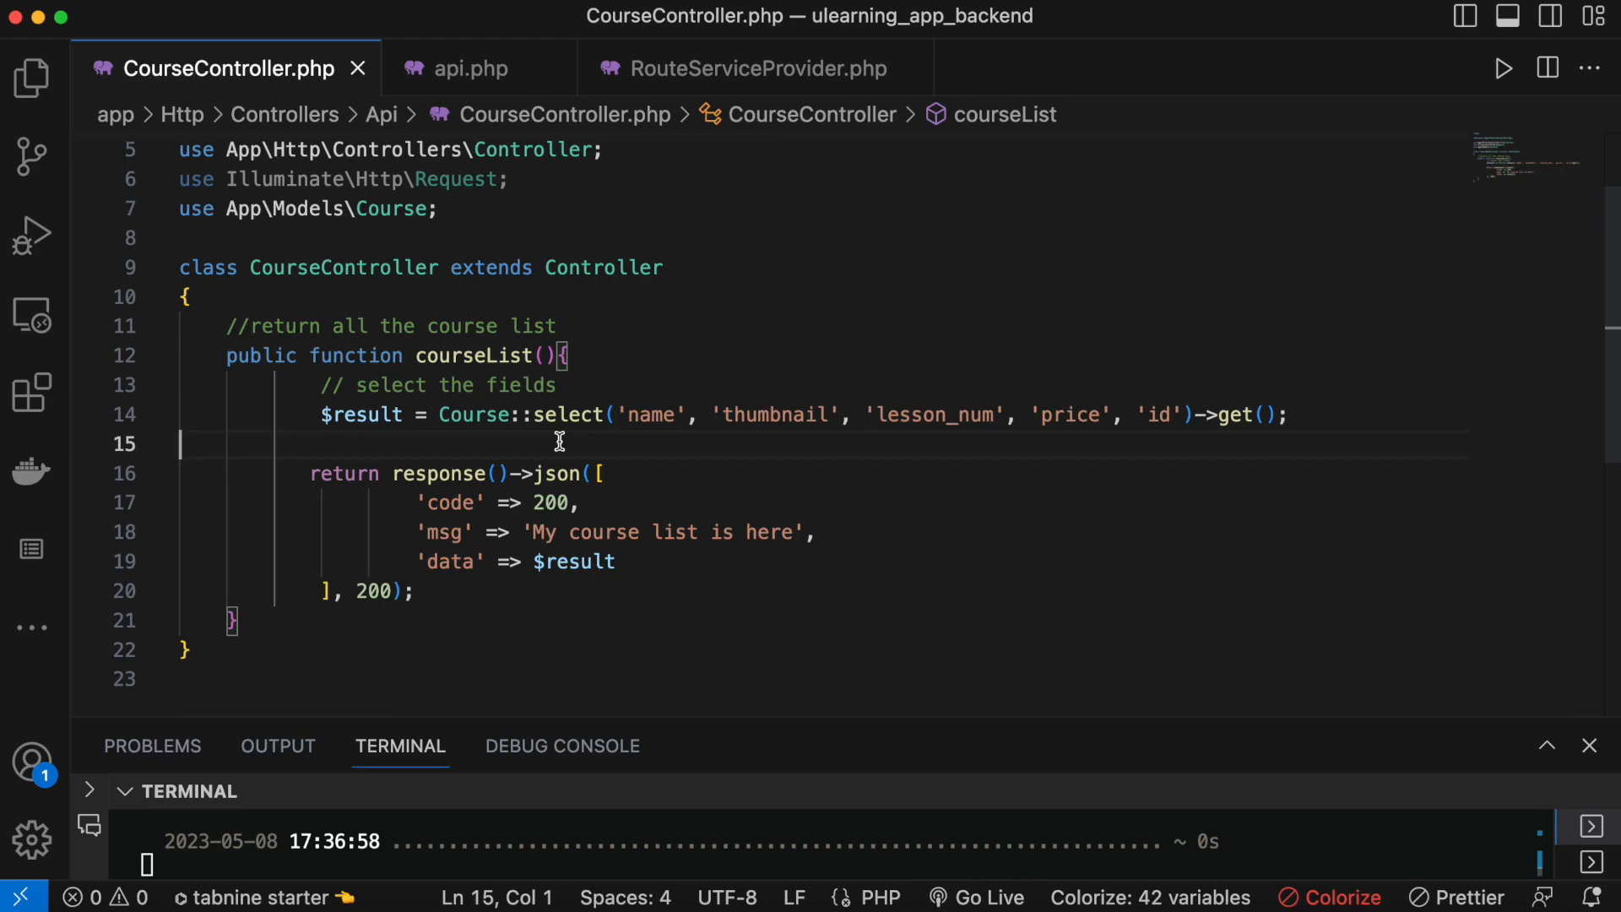
{"action": "mouse_move", "coordinate": [908, 896]}
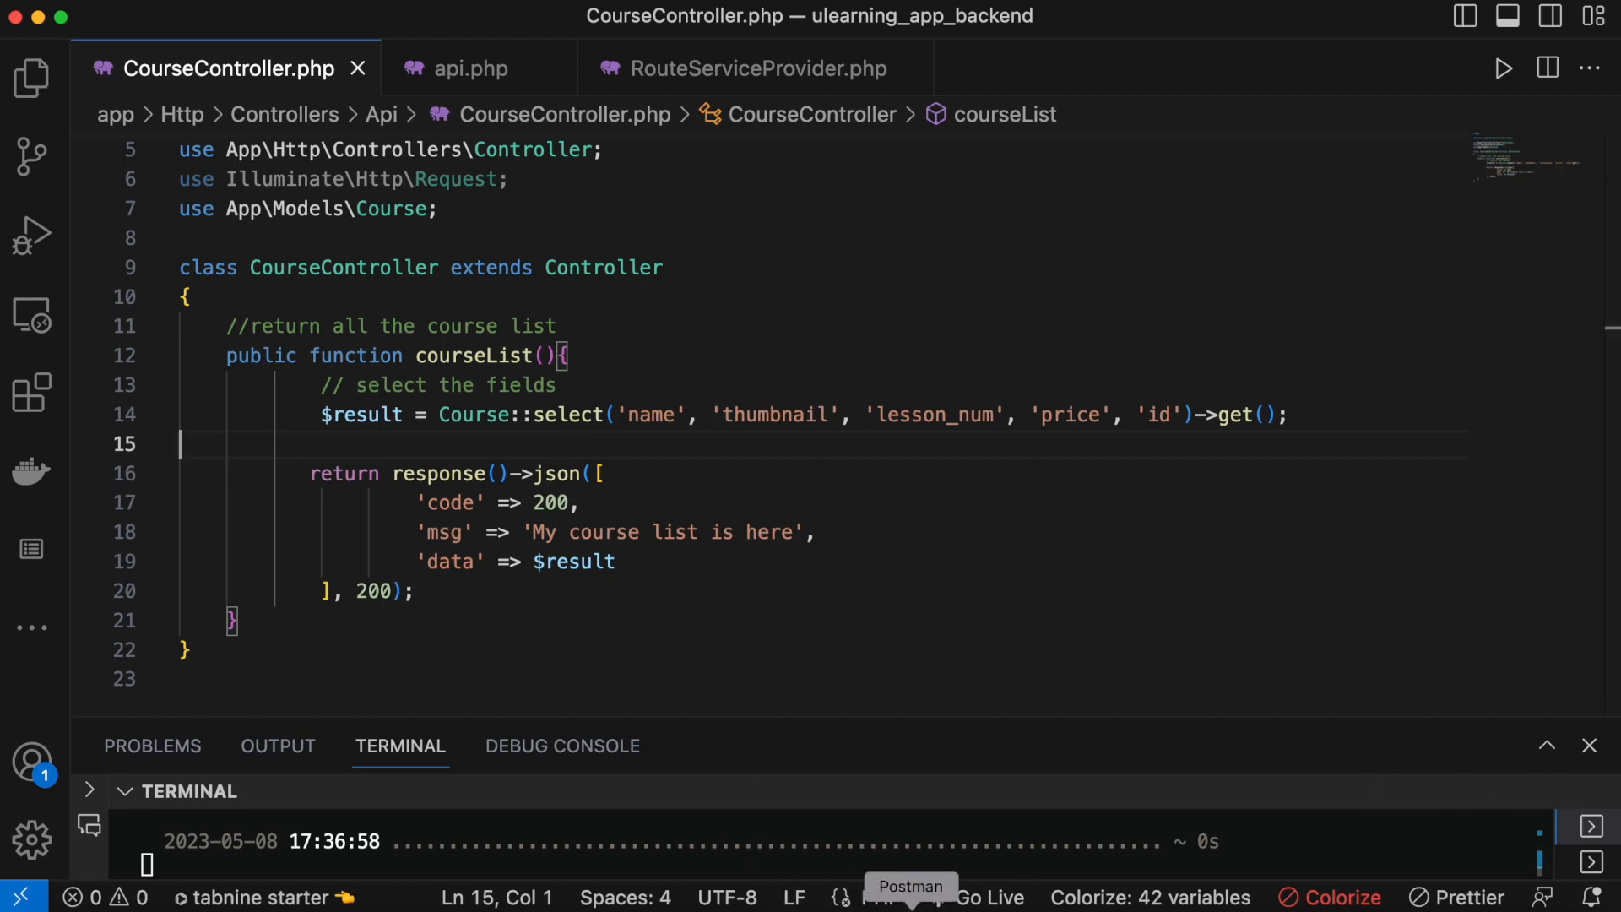